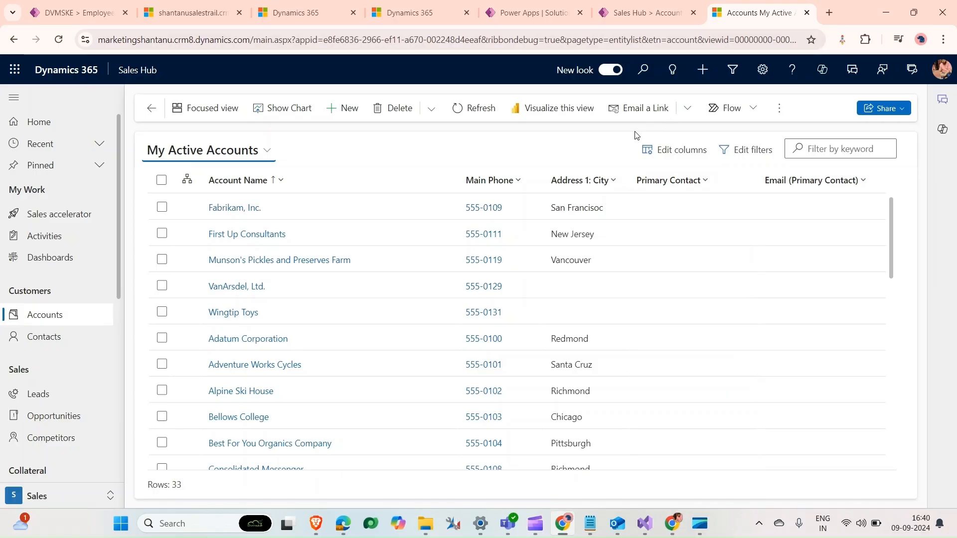
Open the Fabrikam, Inc. account record, glance at the contacts subgrid actions, then switch to the Power Apps solution
{"action": "left_click", "coordinate": [235, 208]}
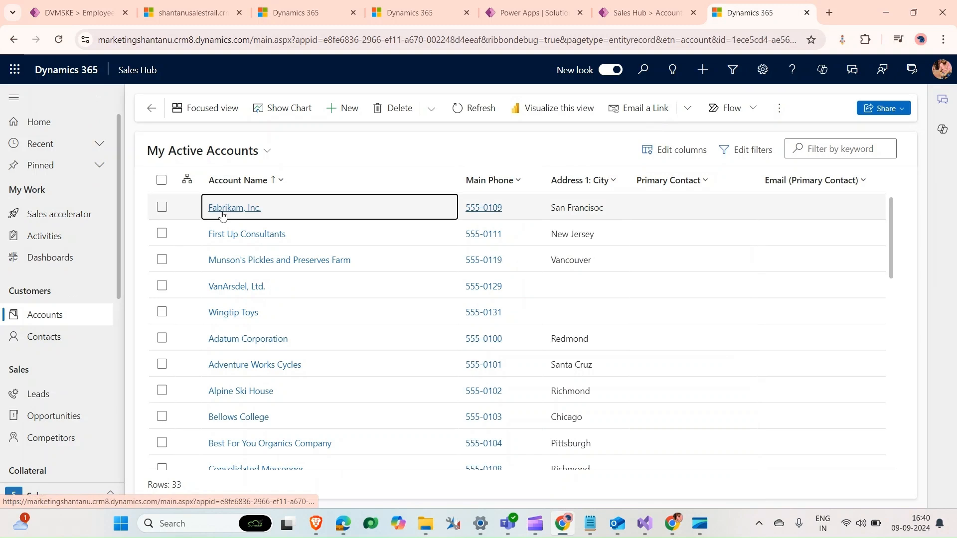
{"action": "left_click", "coordinate": [234, 208]}
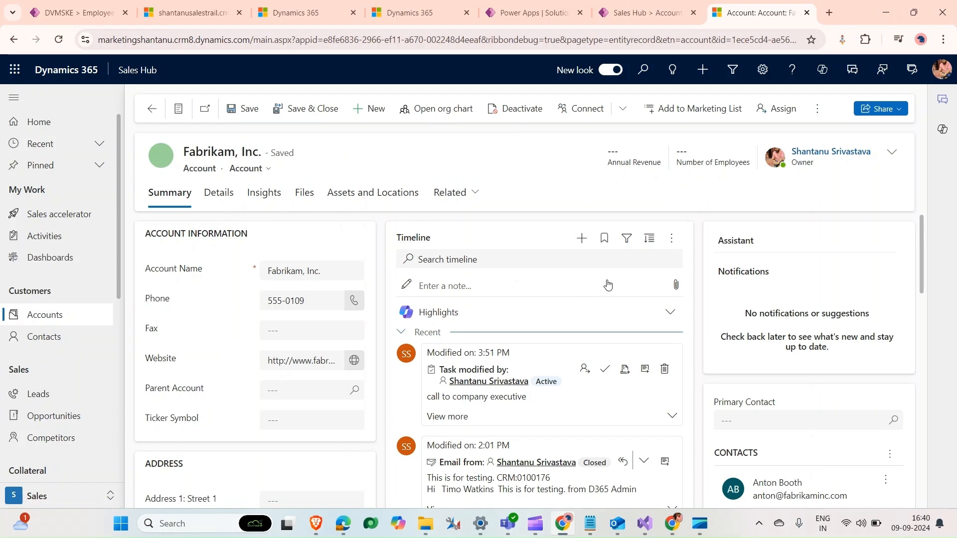
{"action": "scroll", "scroll_direction": "down", "scroll_amount": 3}
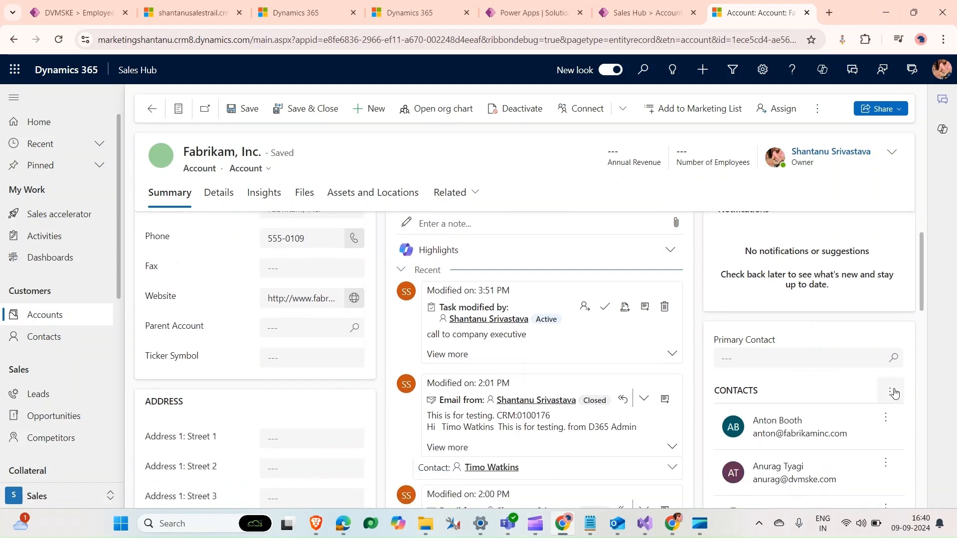
{"action": "left_click", "coordinate": [890, 393]}
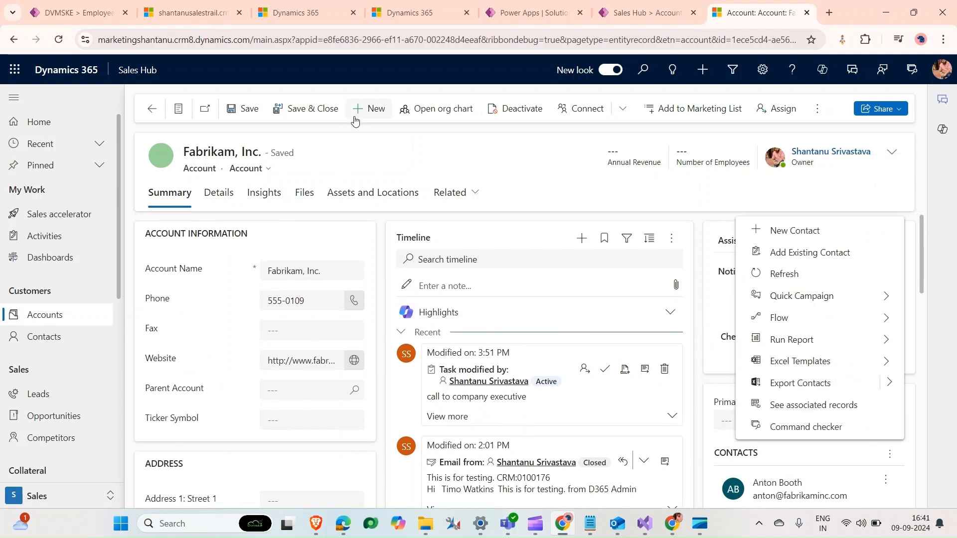
{"action": "left_click", "coordinate": [350, 137]}
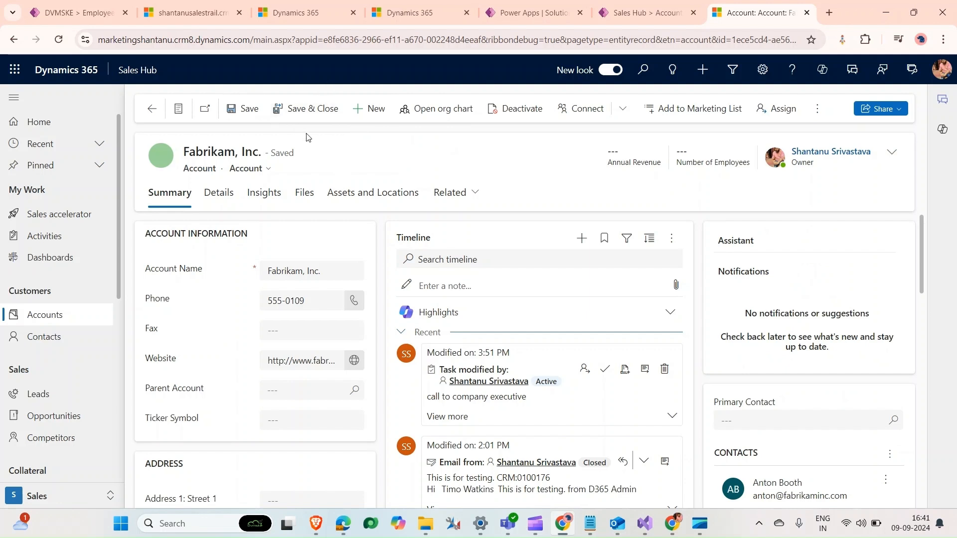
{"action": "mouse_move", "coordinate": [346, 290]}
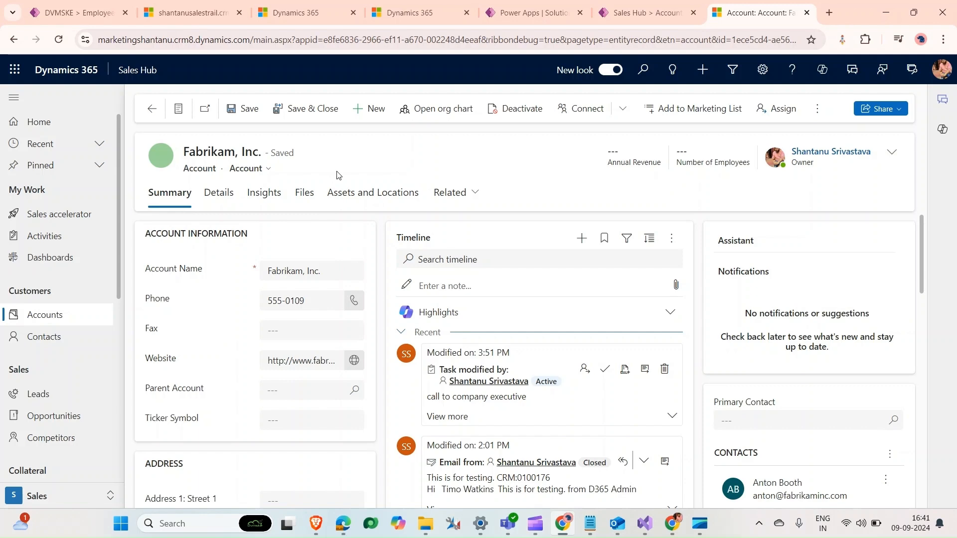
{"action": "left_click", "coordinate": [533, 11]}
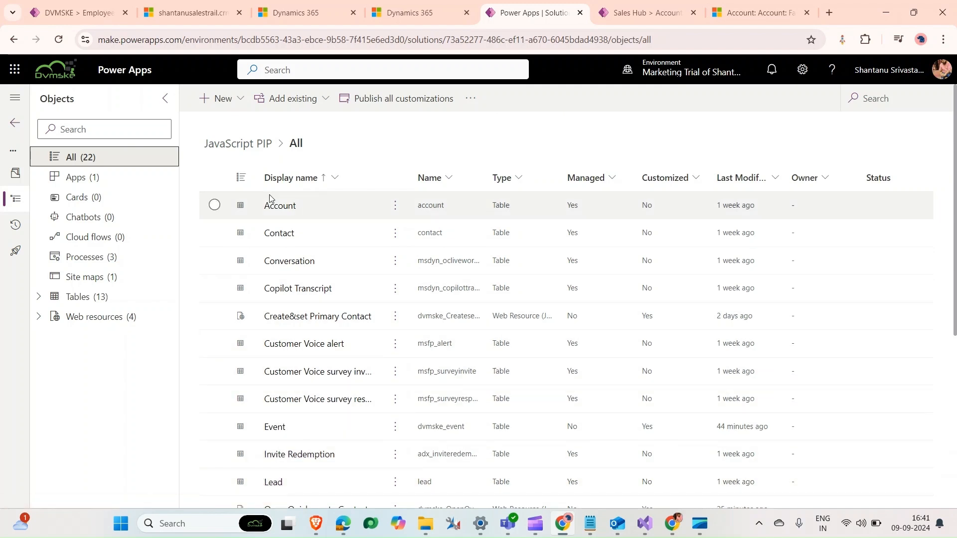
{"action": "mouse_move", "coordinate": [276, 485]}
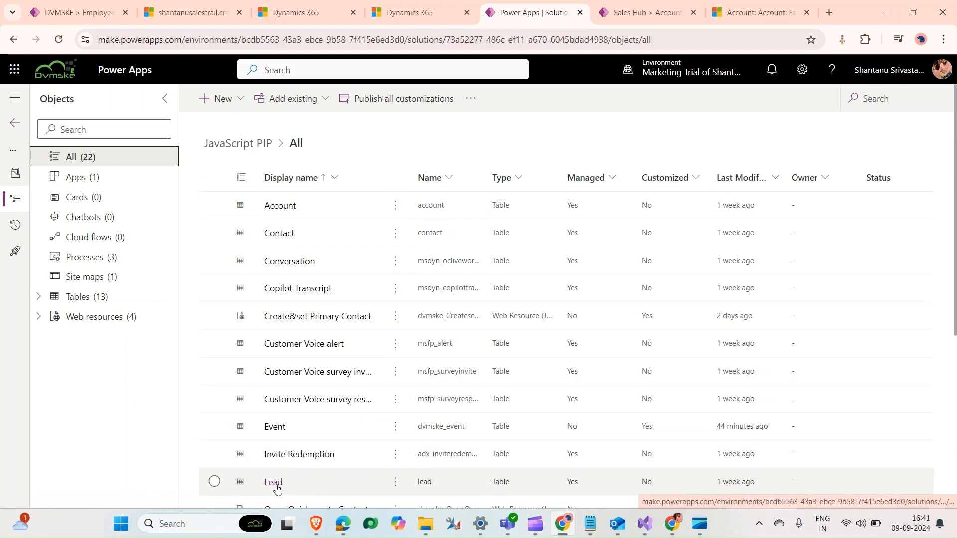
Open the Lead table's Lead Quick Create form for editing, then review the Create Lead command in the command designer
{"action": "left_click", "coordinate": [274, 482]}
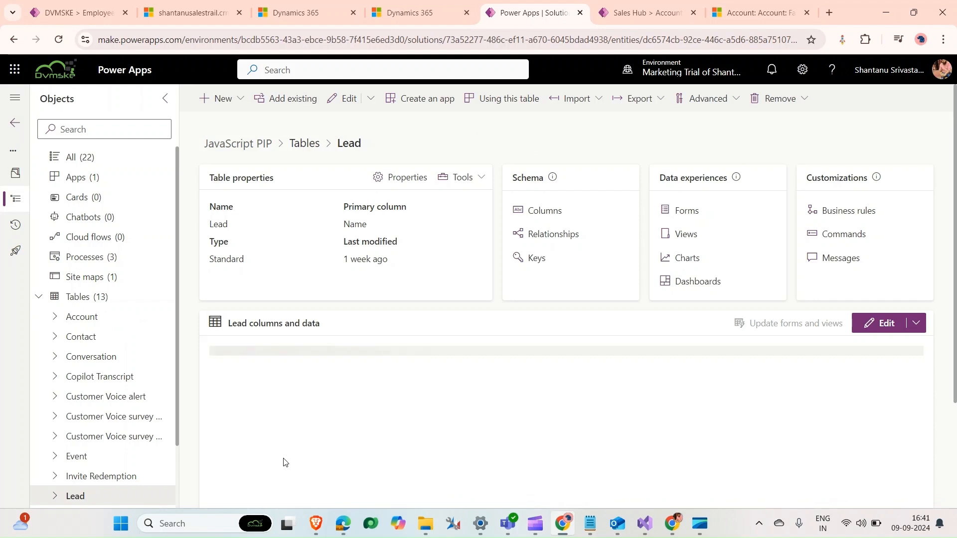
{"action": "mouse_move", "coordinate": [576, 280]}
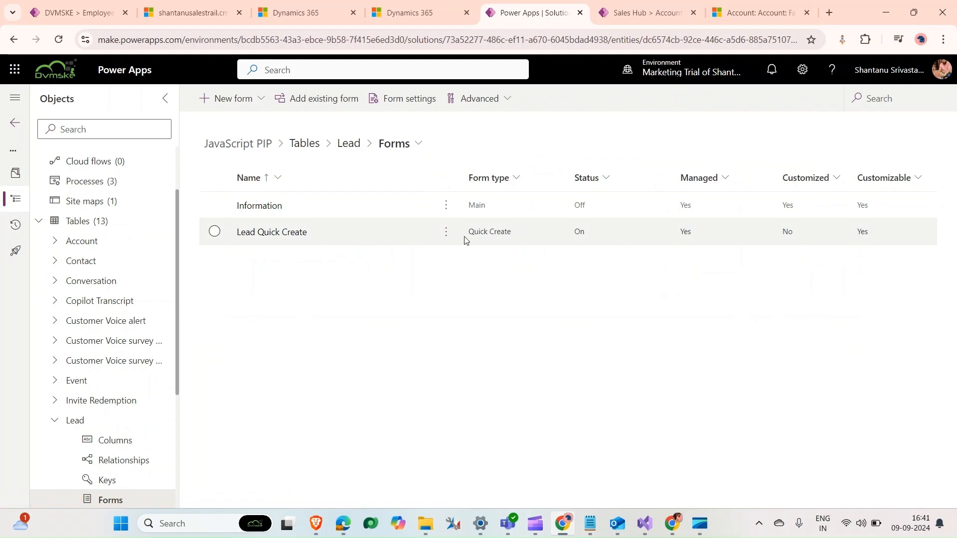
{"action": "left_click", "coordinate": [271, 231]}
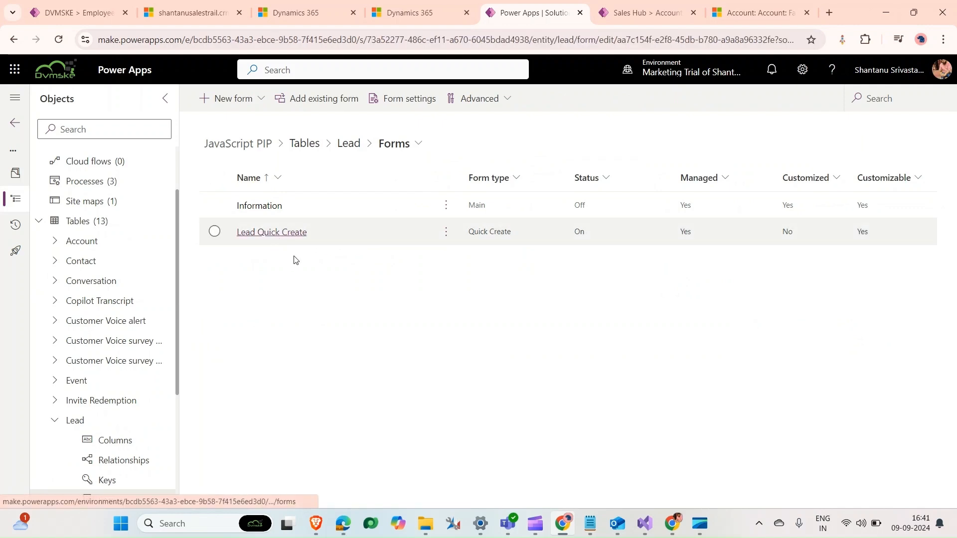
{"action": "left_click", "coordinate": [271, 232]}
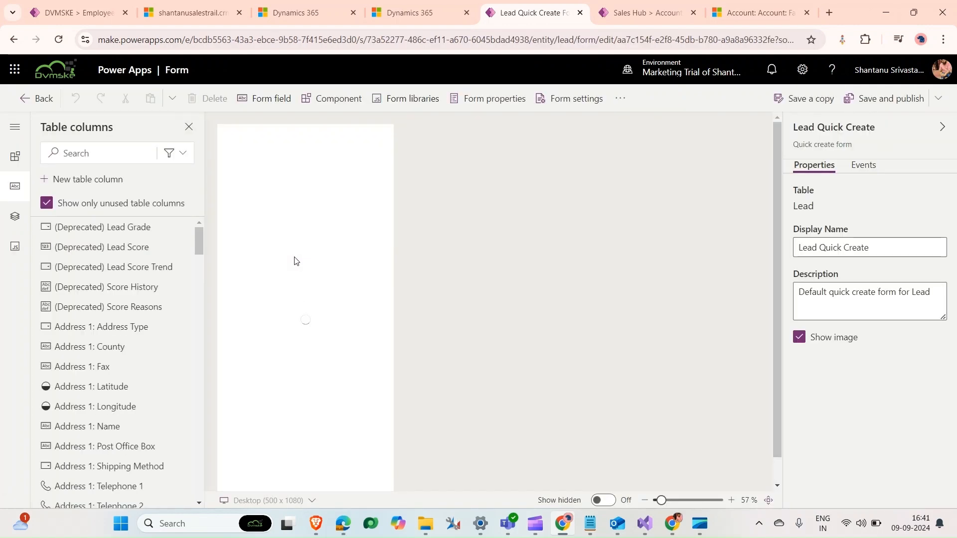
{"action": "left_click", "coordinate": [760, 12]}
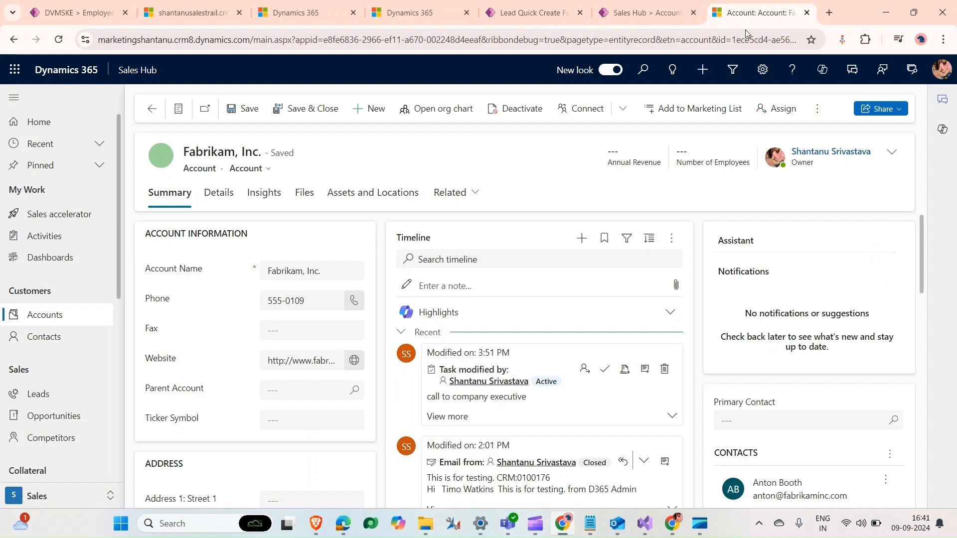
{"action": "mouse_move", "coordinate": [334, 117]}
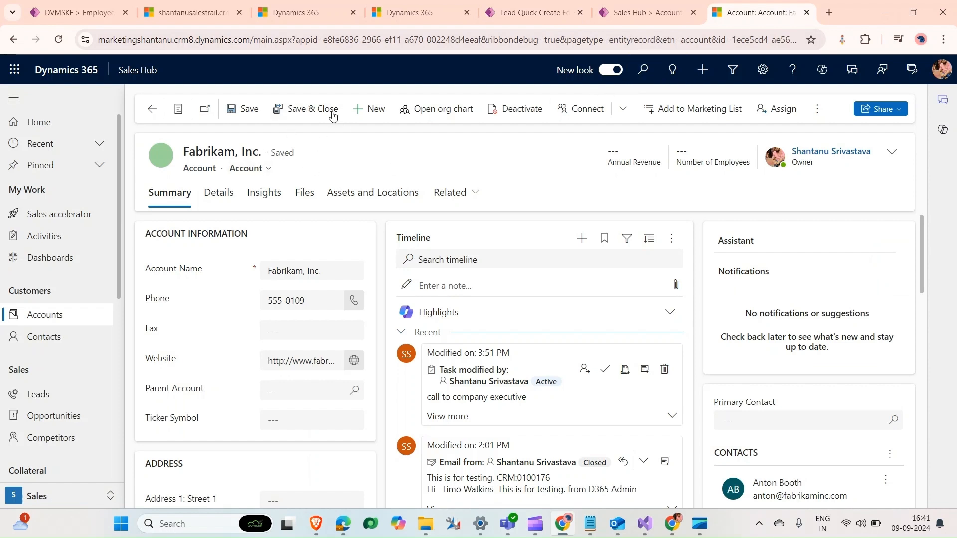
{"action": "mouse_move", "coordinate": [313, 113]}
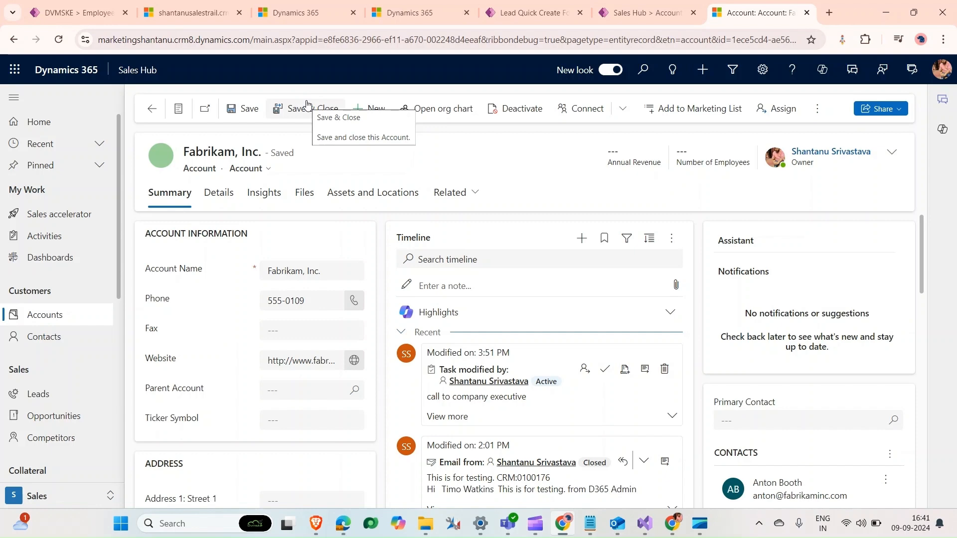
{"action": "left_click", "coordinate": [637, 12]}
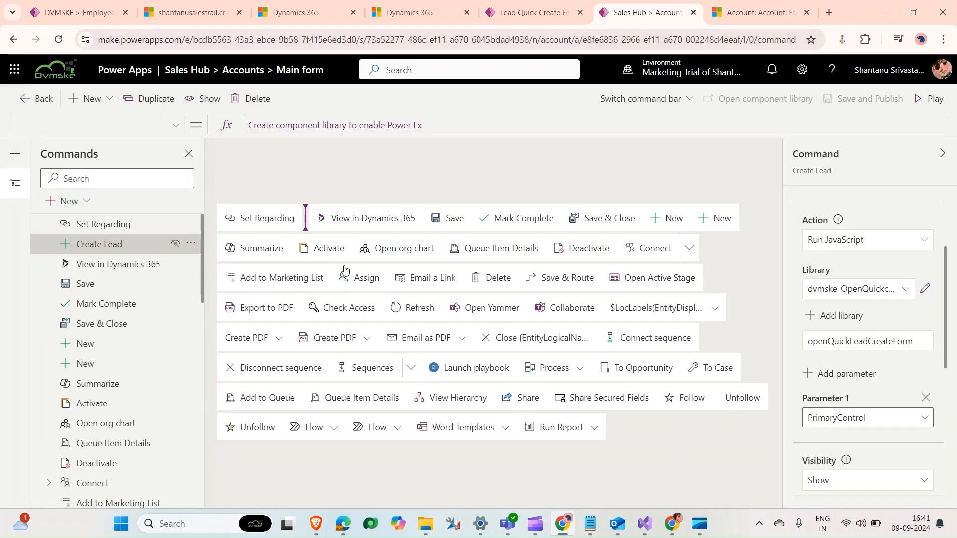
{"action": "left_click", "coordinate": [527, 12]}
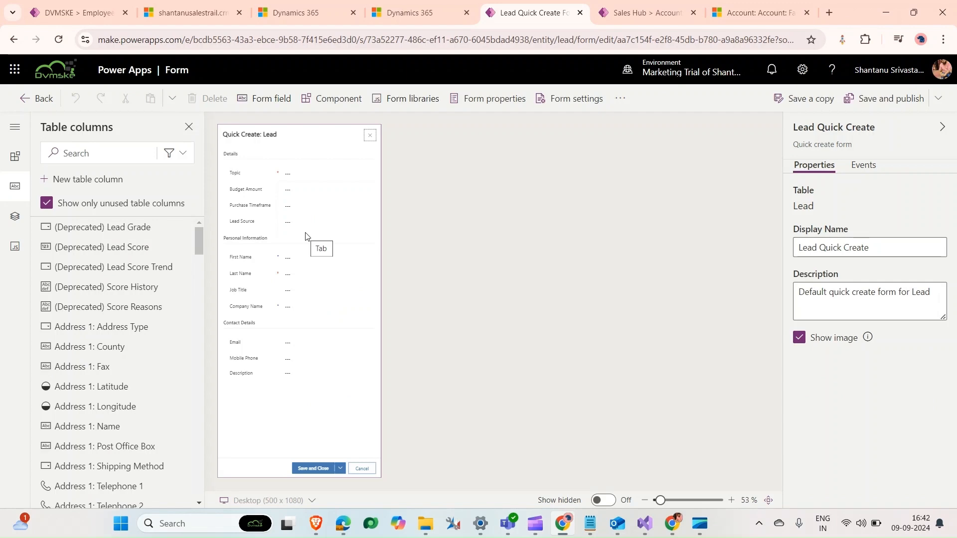
{"action": "mouse_move", "coordinate": [618, 461]}
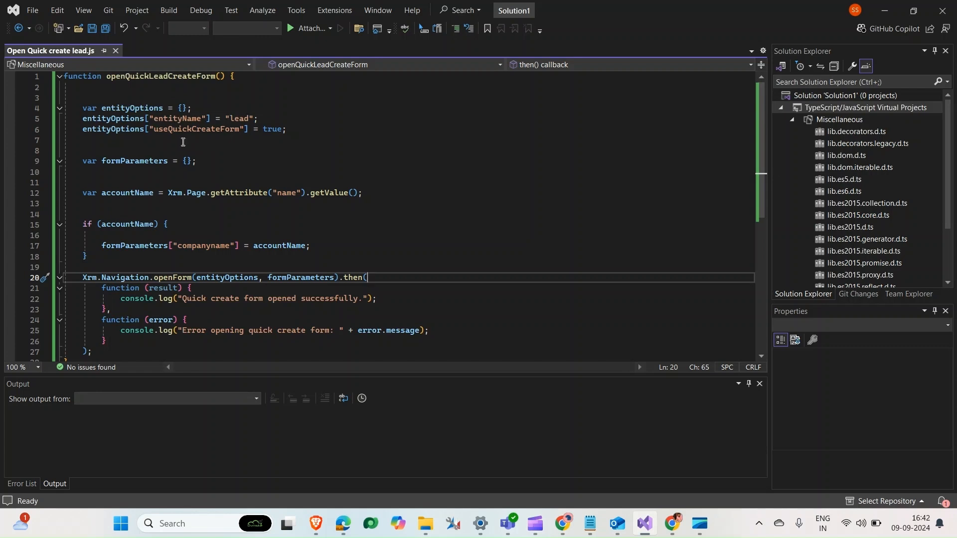
{"action": "mouse_move", "coordinate": [196, 128]}
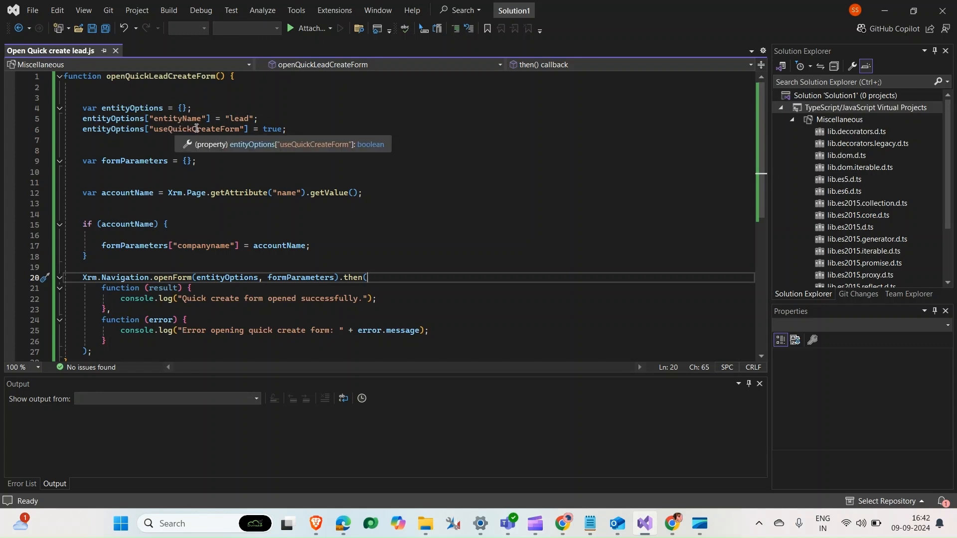
{"action": "mouse_move", "coordinate": [248, 101]}
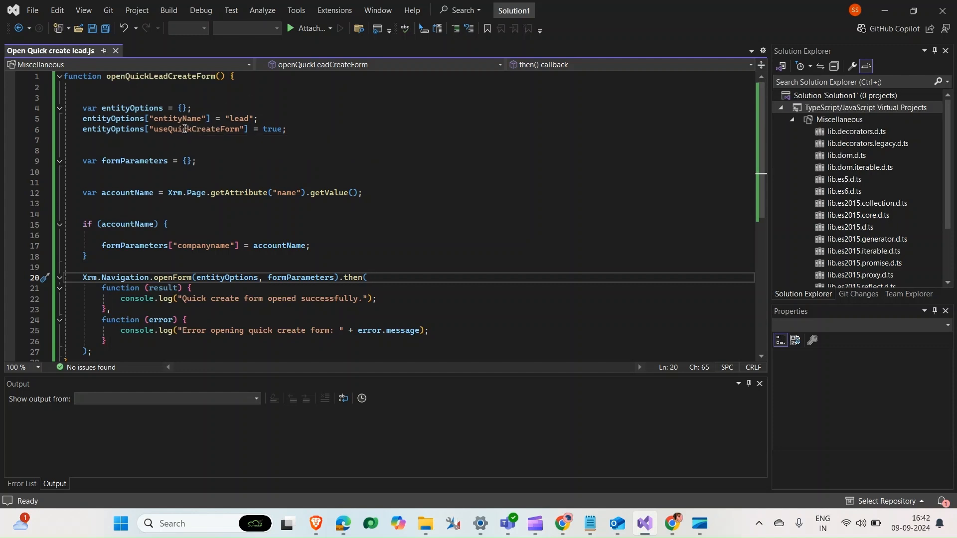
{"action": "mouse_move", "coordinate": [195, 128]}
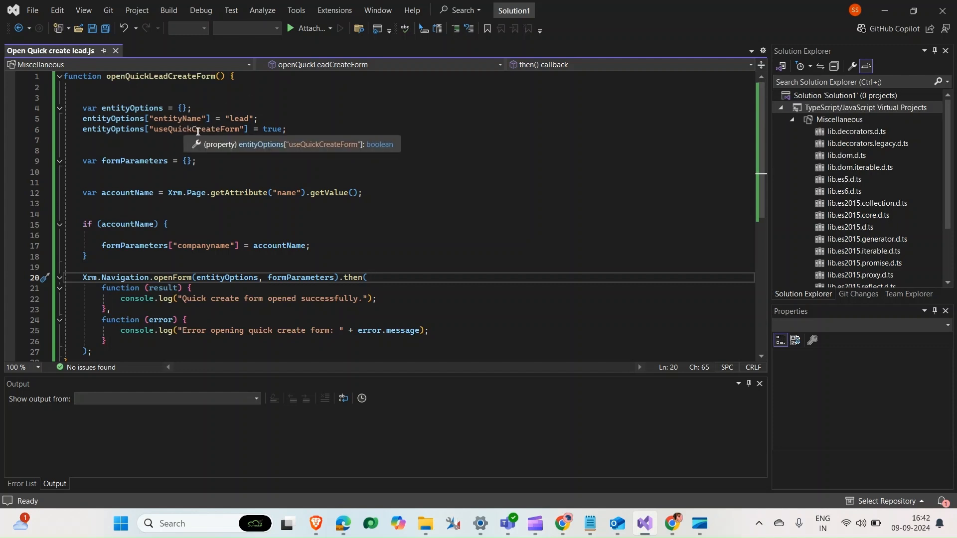
{"action": "mouse_move", "coordinate": [254, 122]}
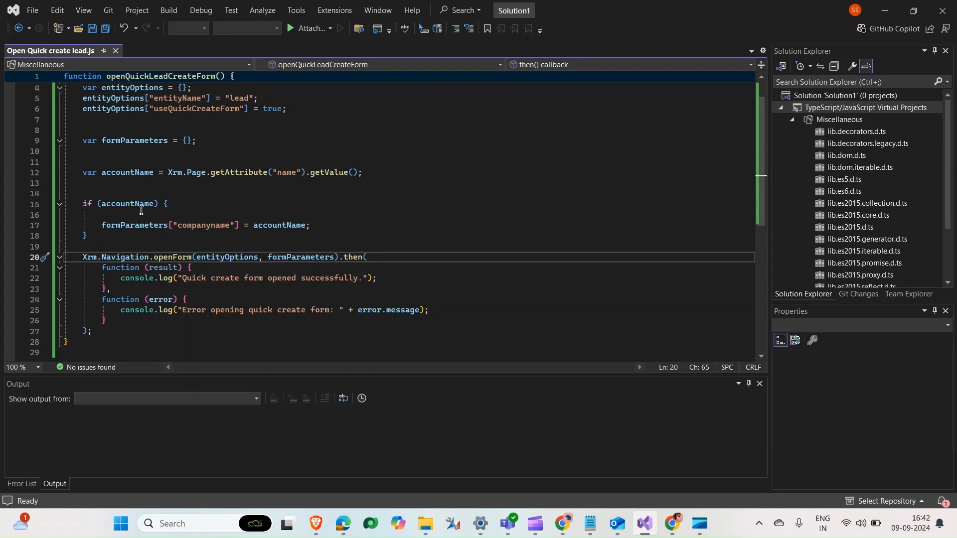
{"action": "mouse_move", "coordinate": [278, 221]}
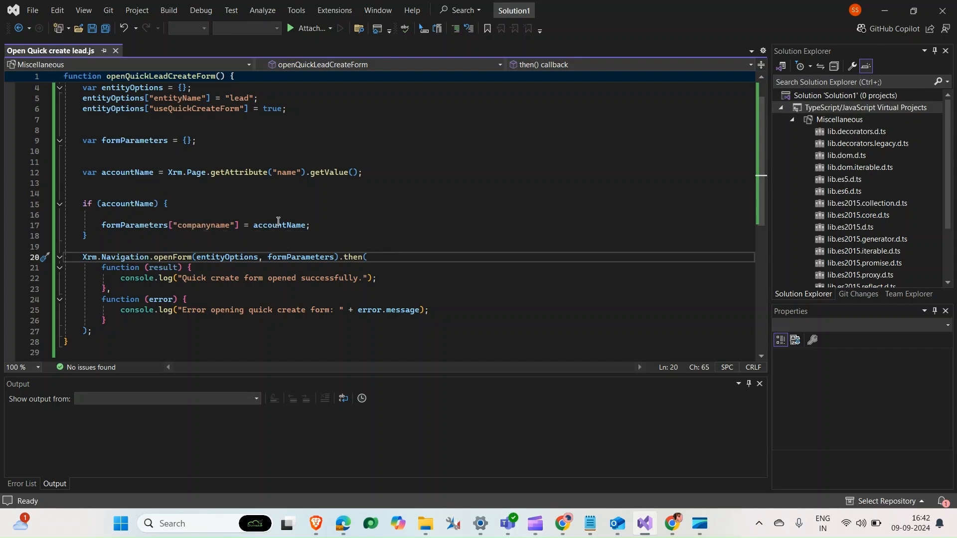
{"action": "mouse_move", "coordinate": [518, 495]}
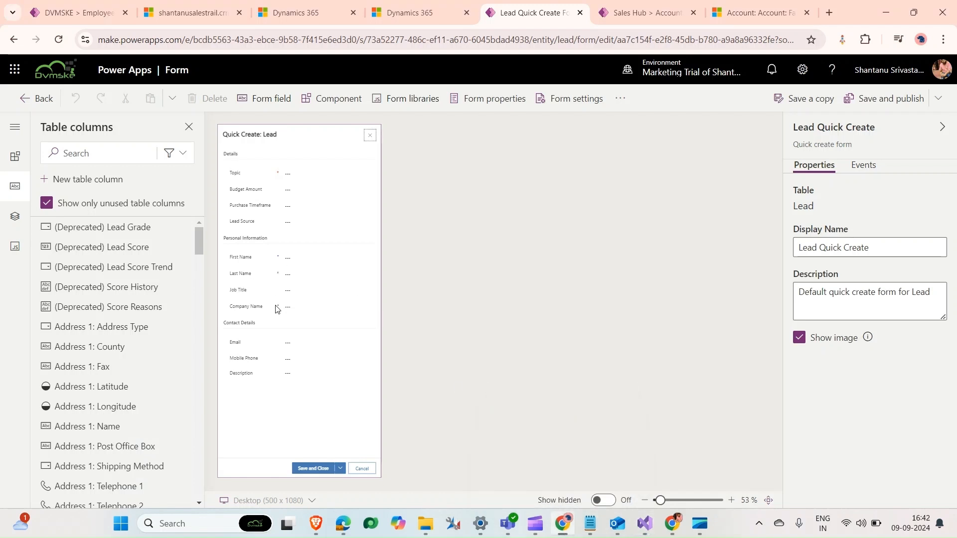
Select Company Name on the form and copy its logical name companyname from Advanced options
{"action": "left_click", "coordinate": [275, 306]}
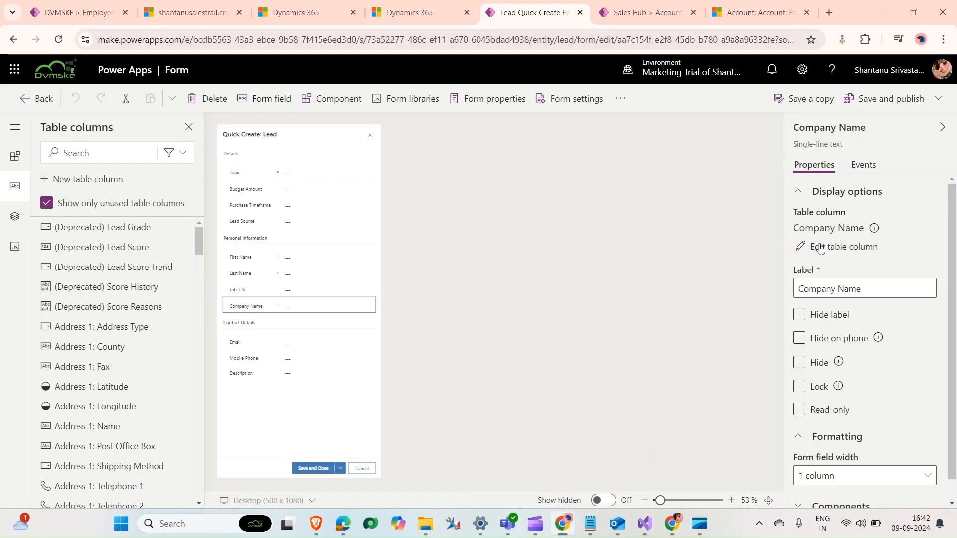
{"action": "left_click", "coordinate": [846, 246]}
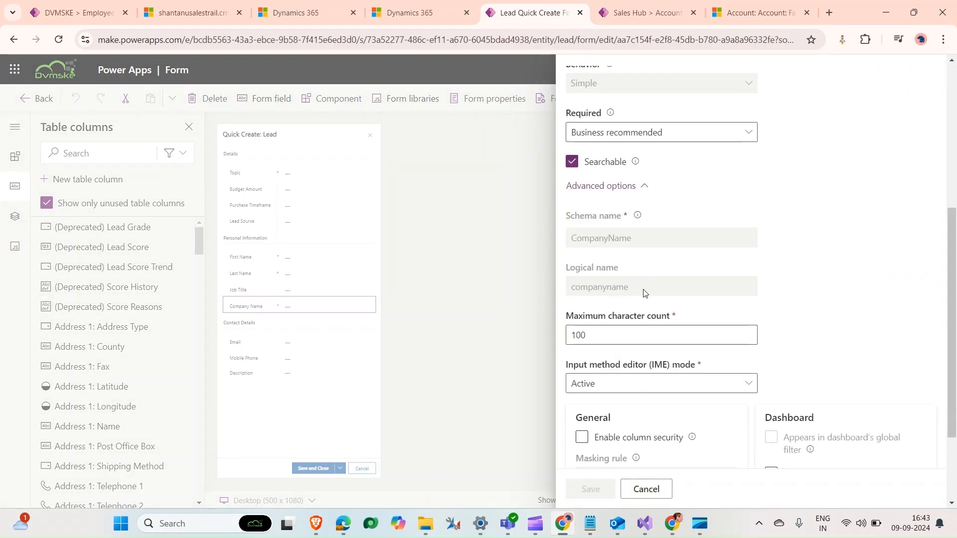
{"action": "double_click", "coordinate": [600, 288]}
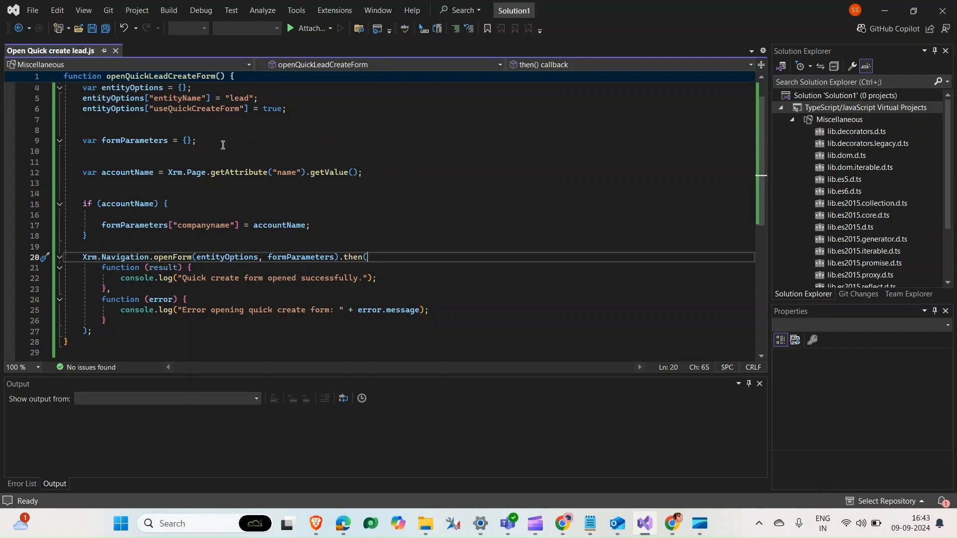
{"action": "mouse_move", "coordinate": [50, 51]}
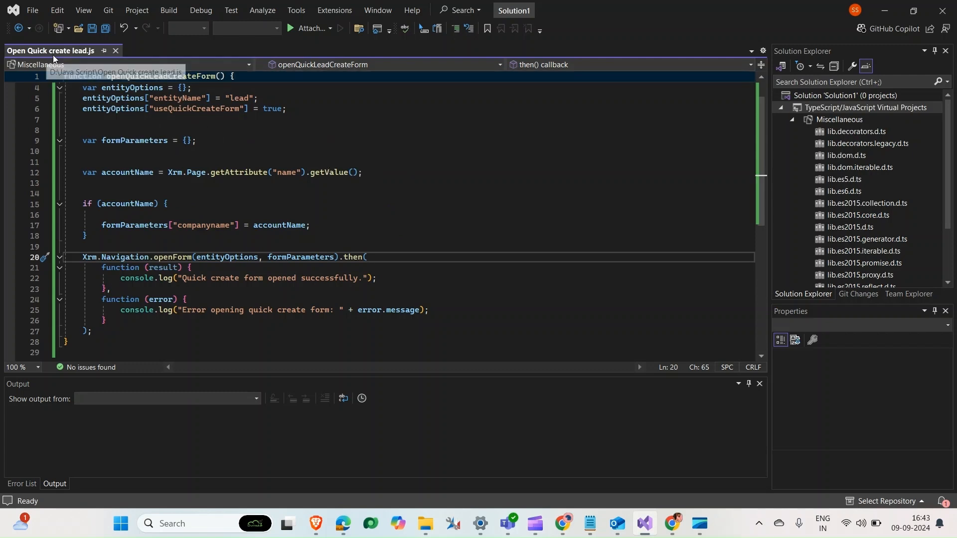
{"action": "mouse_move", "coordinate": [78, 121]}
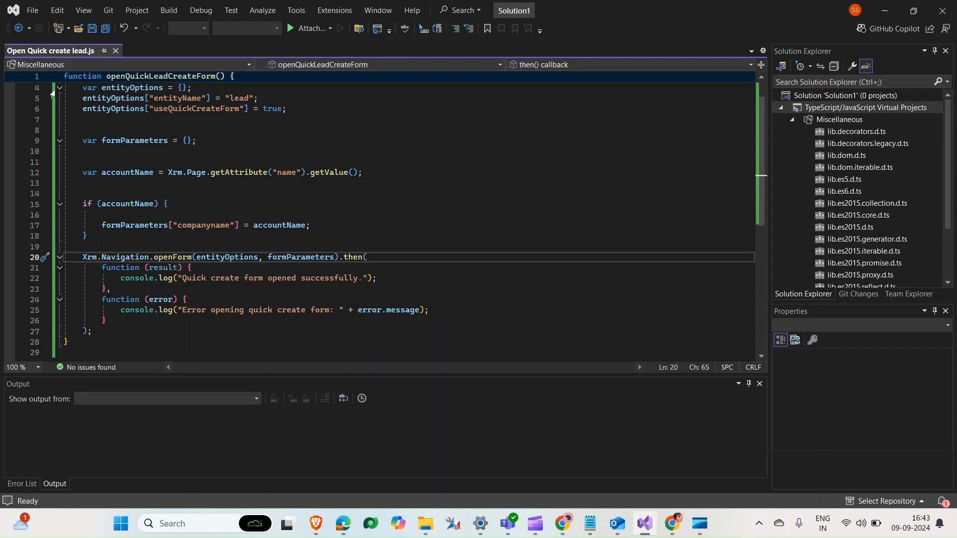
{"action": "mouse_move", "coordinate": [447, 302]}
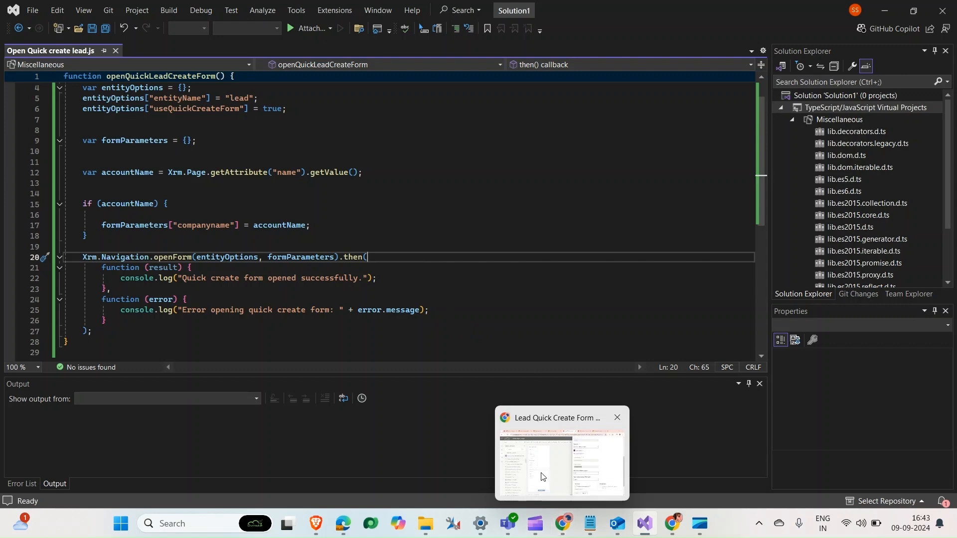
Return from the Visual Studio script to the browser showing Power Apps
{"action": "left_click", "coordinate": [539, 474]}
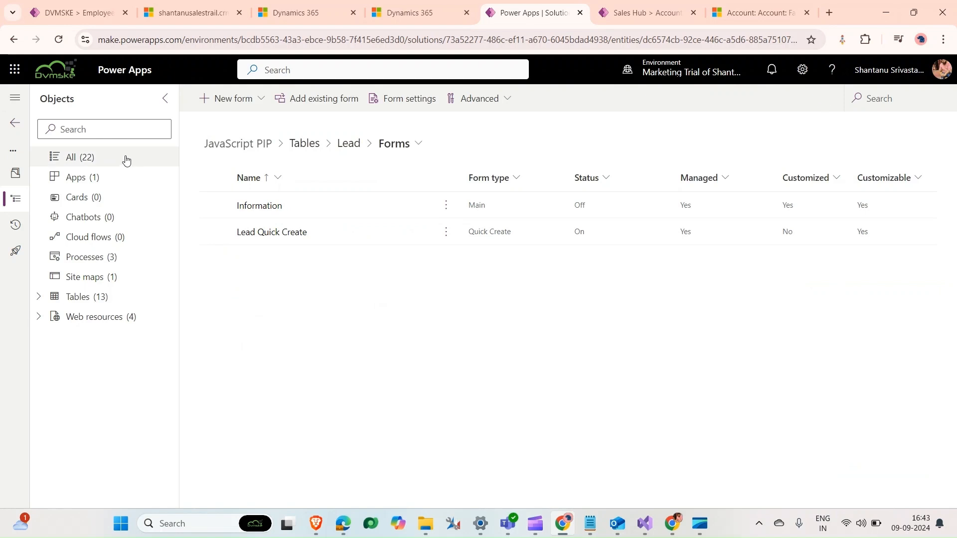
Start a new web resource in the solution and upload Open Quick create lead.js
{"action": "left_click", "coordinate": [77, 157]}
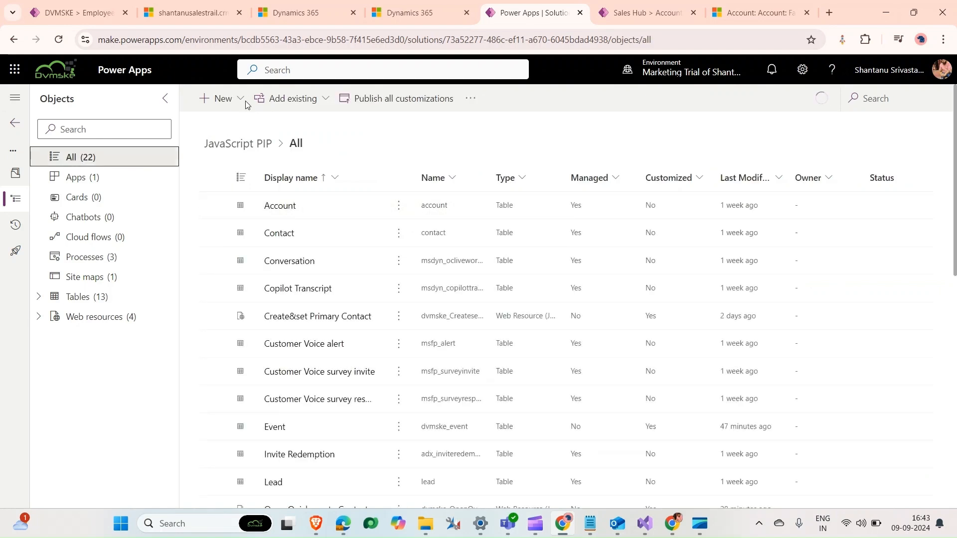
{"action": "left_click", "coordinate": [218, 99]}
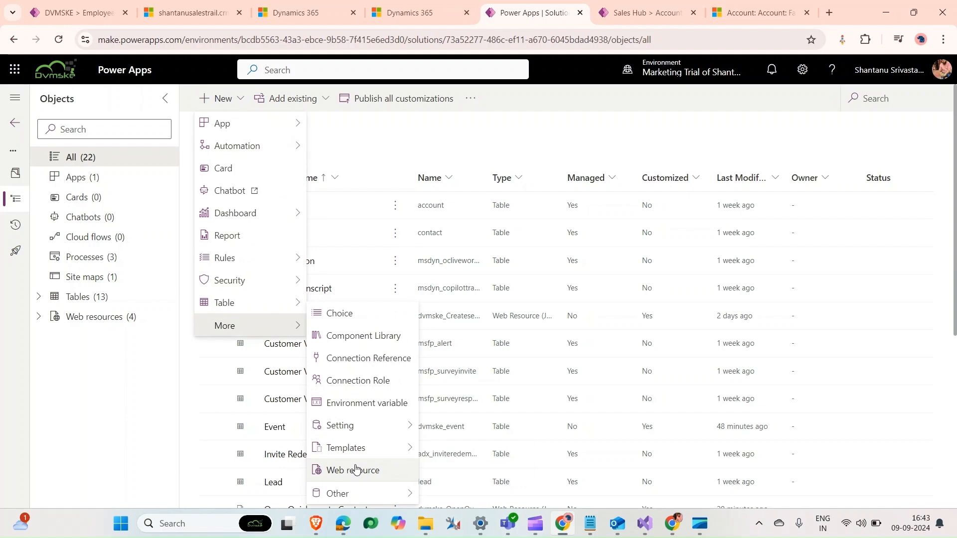
{"action": "left_click", "coordinate": [353, 470]}
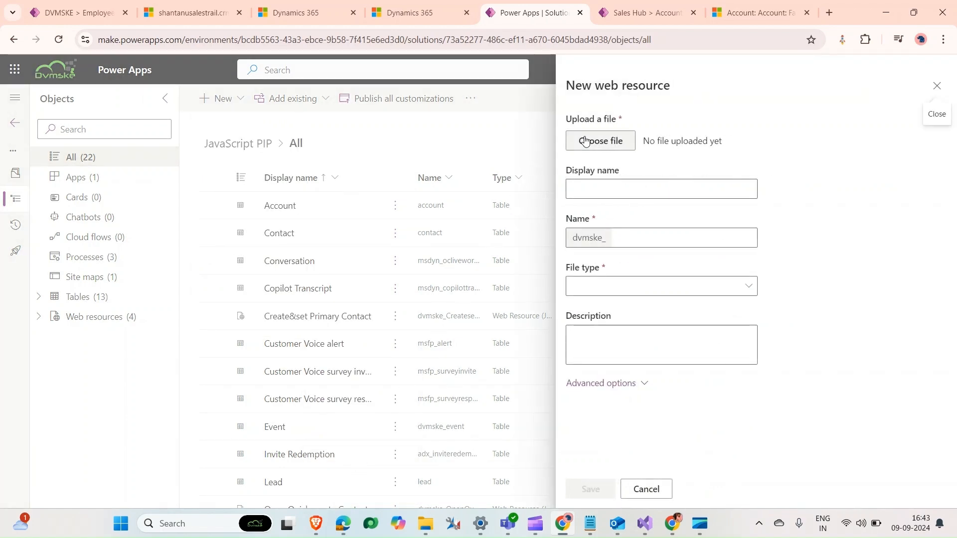
{"action": "left_click", "coordinate": [600, 140]}
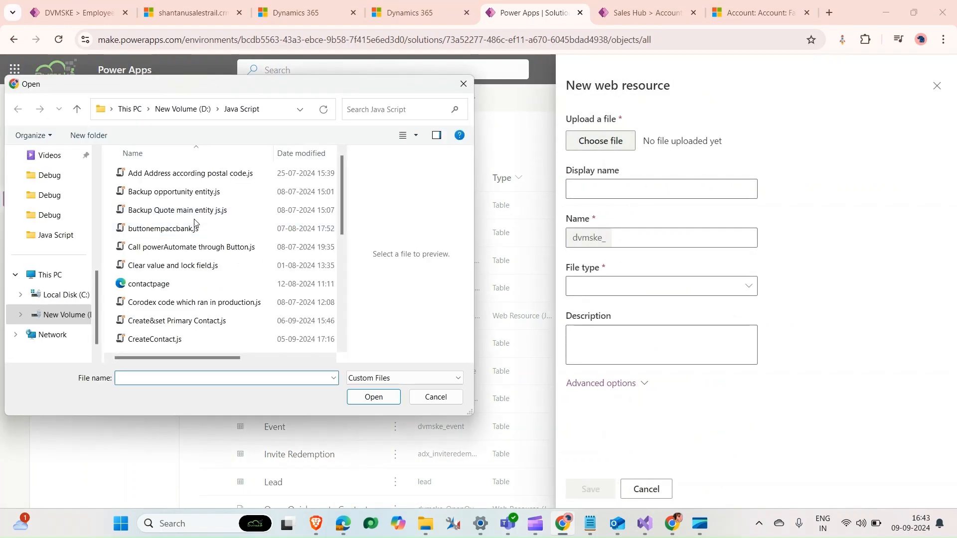
{"action": "scroll", "scroll_direction": "down", "scroll_amount": 3}
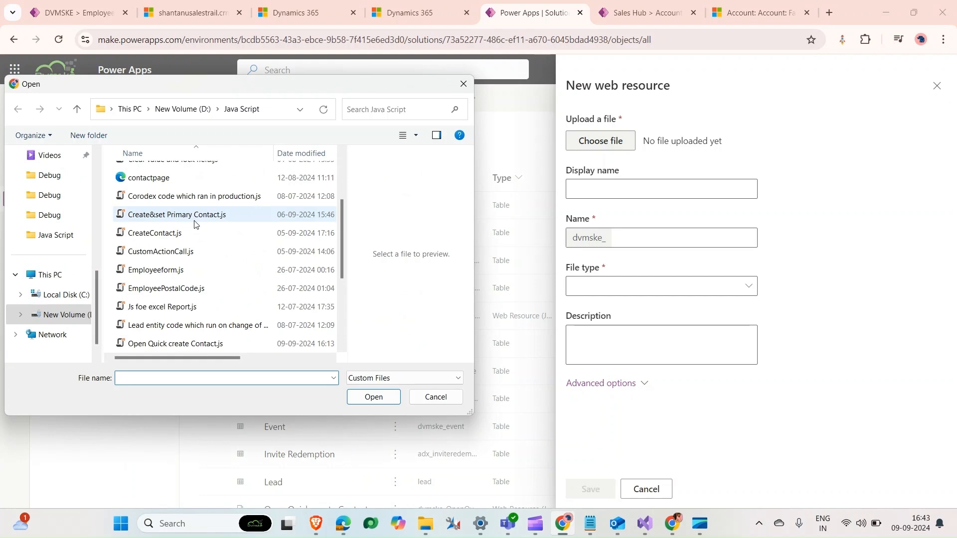
{"action": "scroll", "scroll_direction": "down", "scroll_amount": 3}
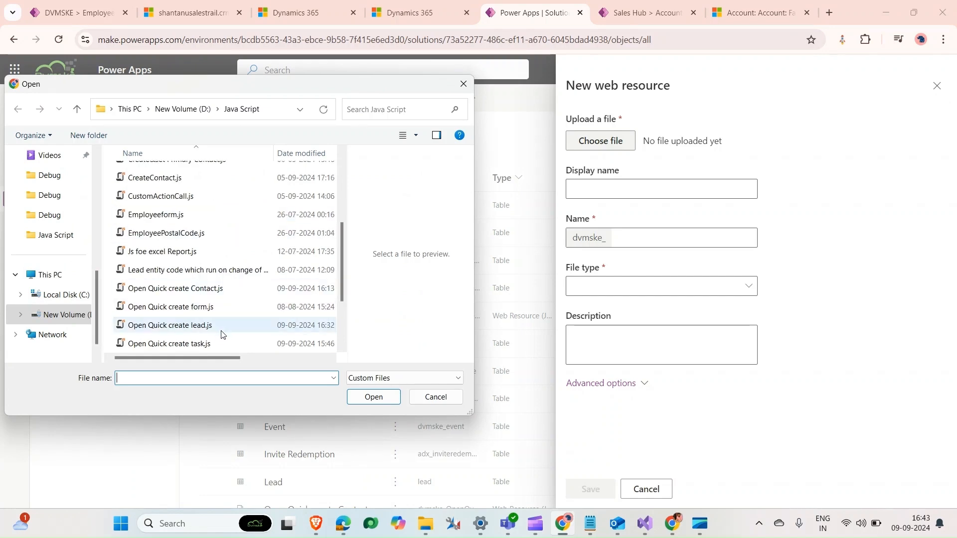
{"action": "left_click", "coordinate": [177, 325]}
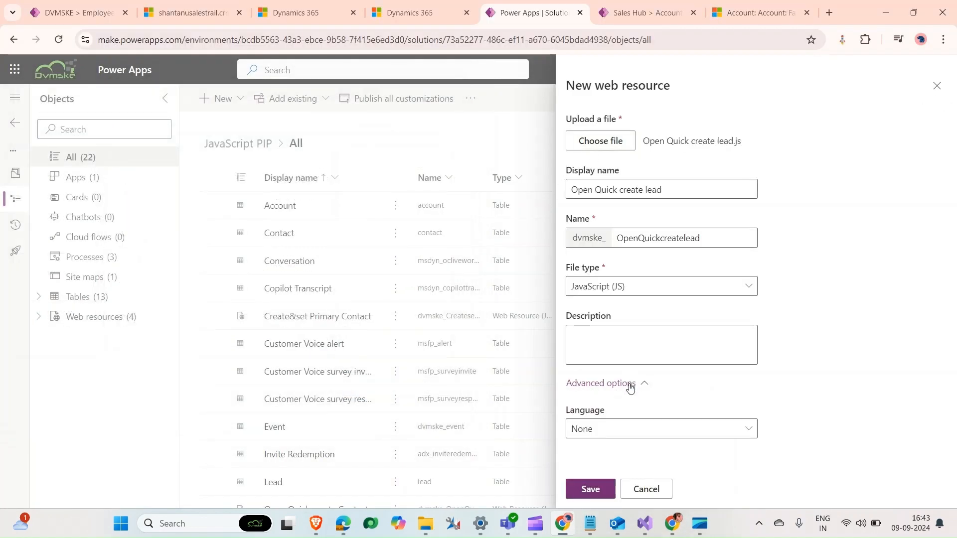
Set the web resource language to English and save it
{"action": "left_click", "coordinate": [661, 427]}
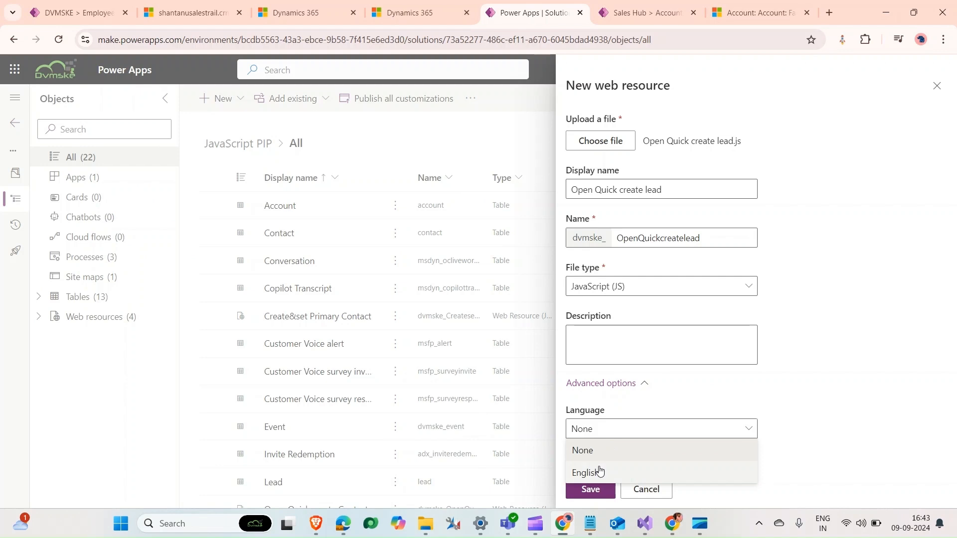
{"action": "left_click", "coordinate": [588, 472]}
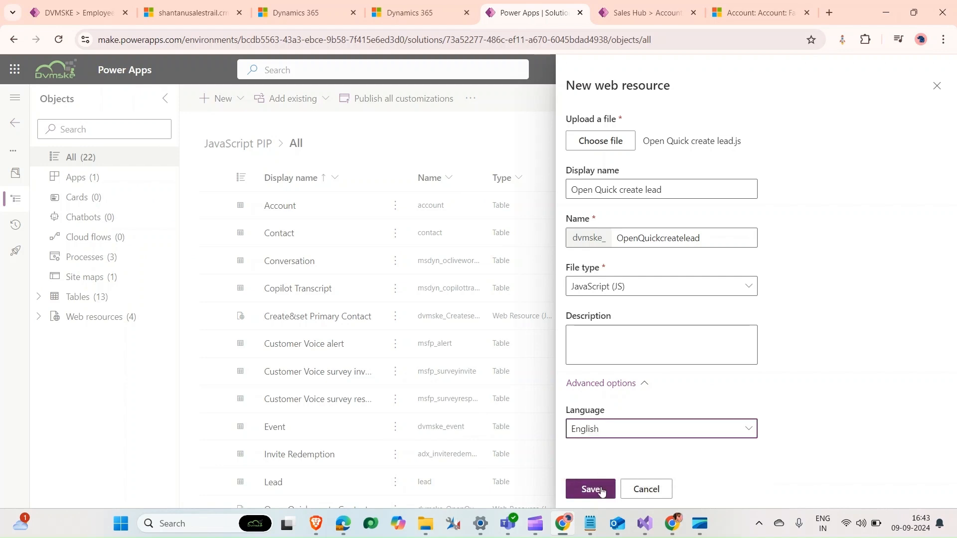
{"action": "left_click", "coordinate": [589, 489]}
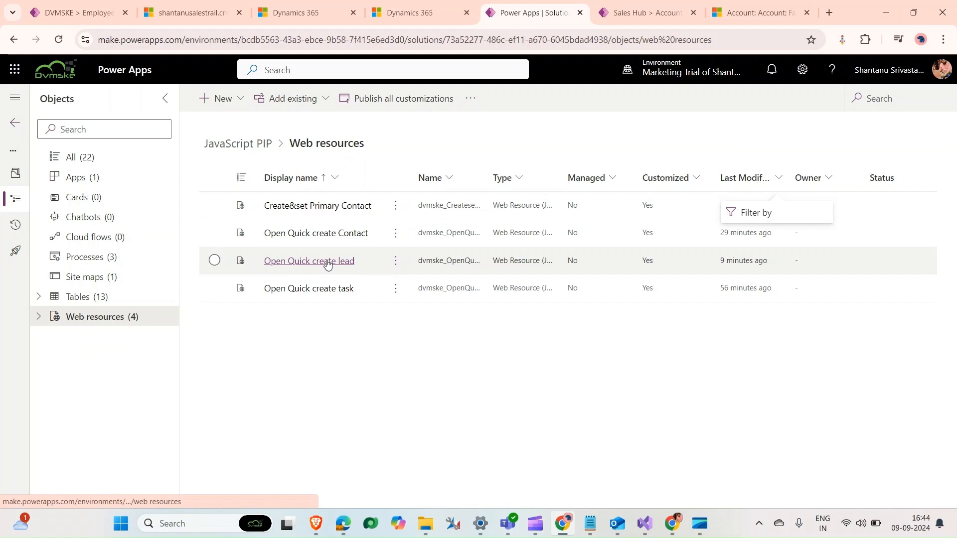
{"action": "mouse_move", "coordinate": [309, 260]}
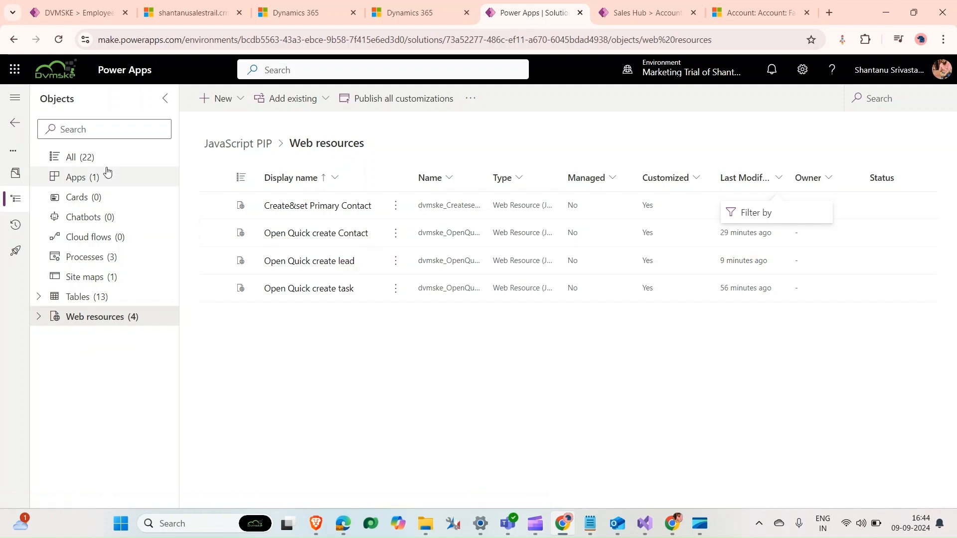
Open the Sales Hub app from the solution's Apps list in the app designer
{"action": "left_click", "coordinate": [79, 177]}
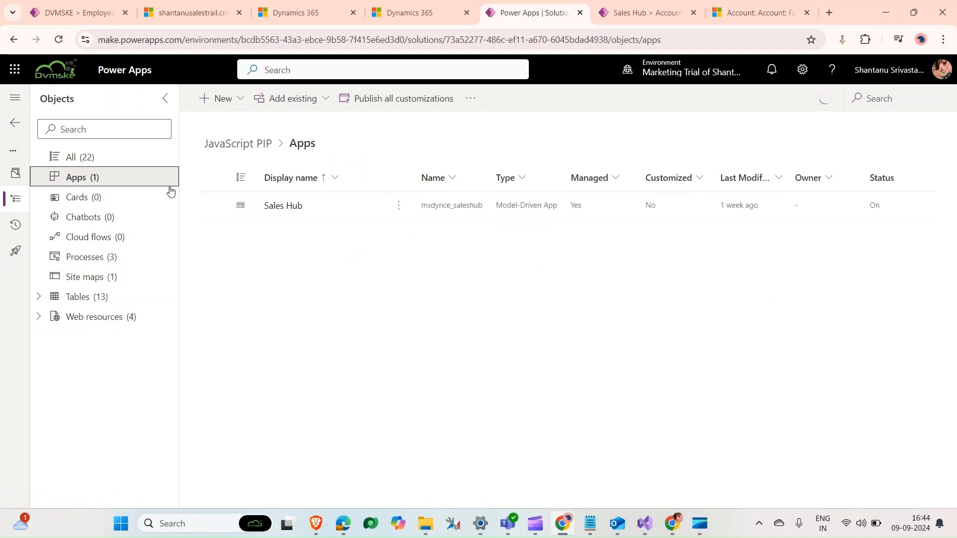
{"action": "mouse_move", "coordinate": [292, 205]}
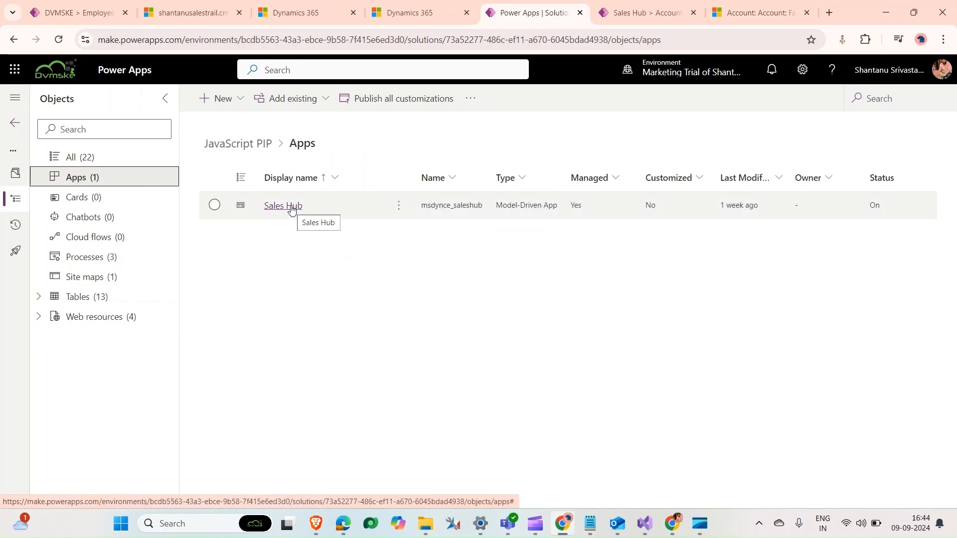
{"action": "mouse_move", "coordinate": [221, 200]}
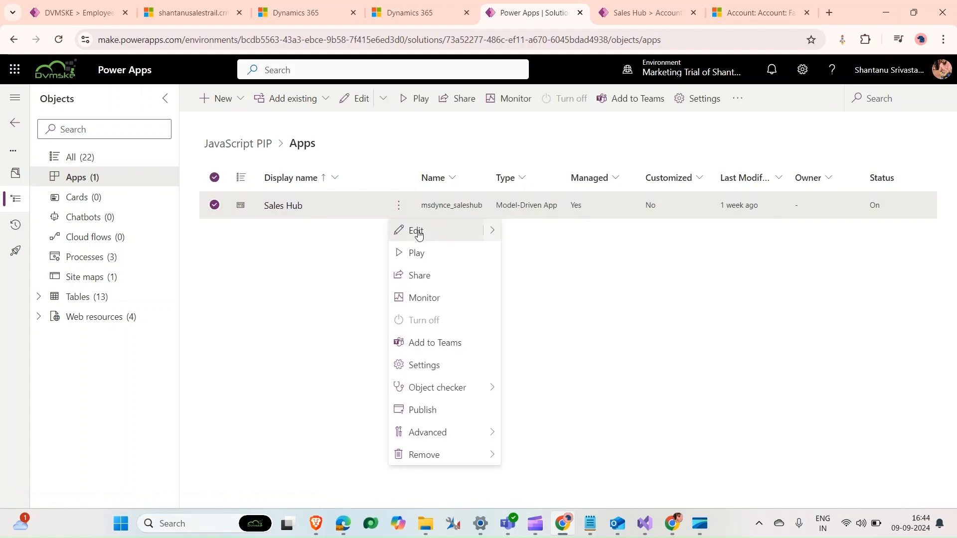
{"action": "left_click", "coordinate": [418, 230]}
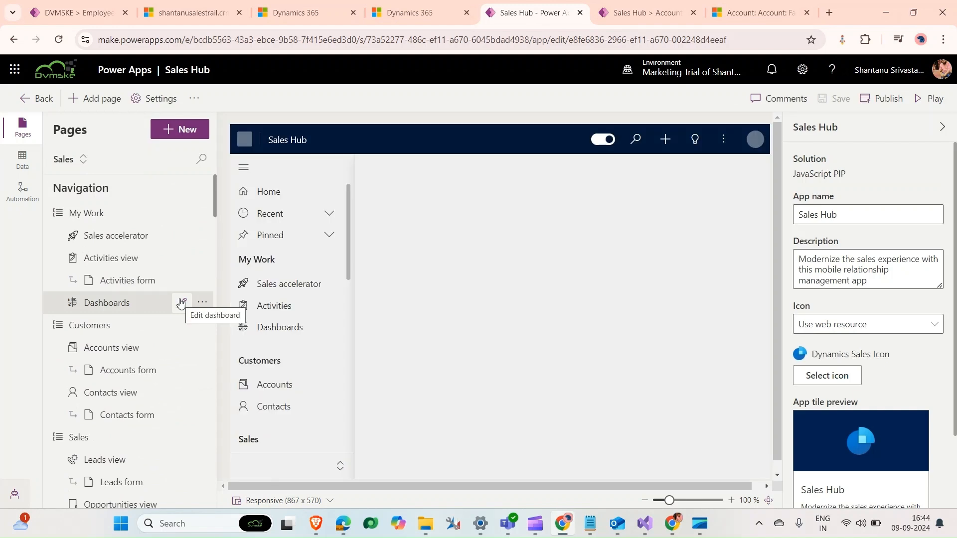
Edit the Accounts table's Main form command bar in the command designer
{"action": "left_click", "coordinate": [203, 347]}
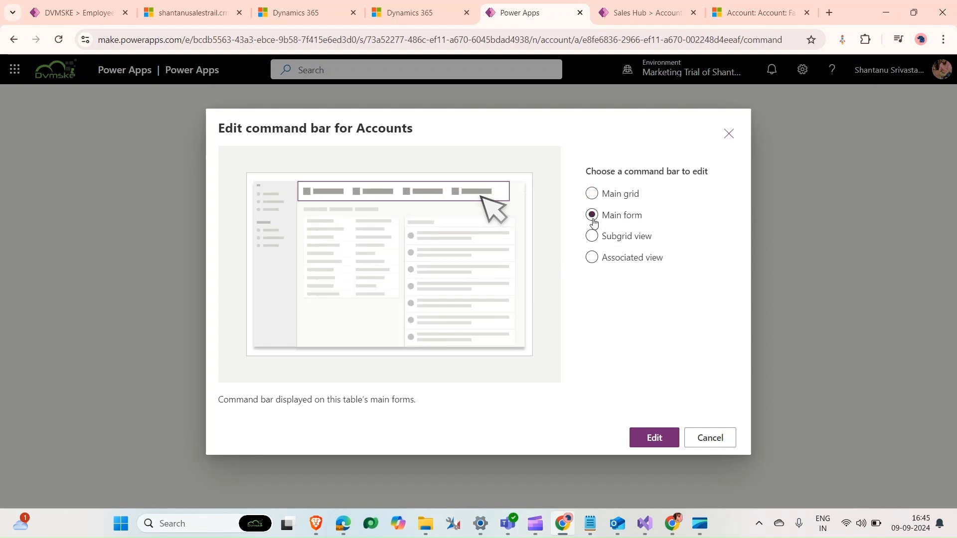
{"action": "left_click", "coordinate": [654, 438]}
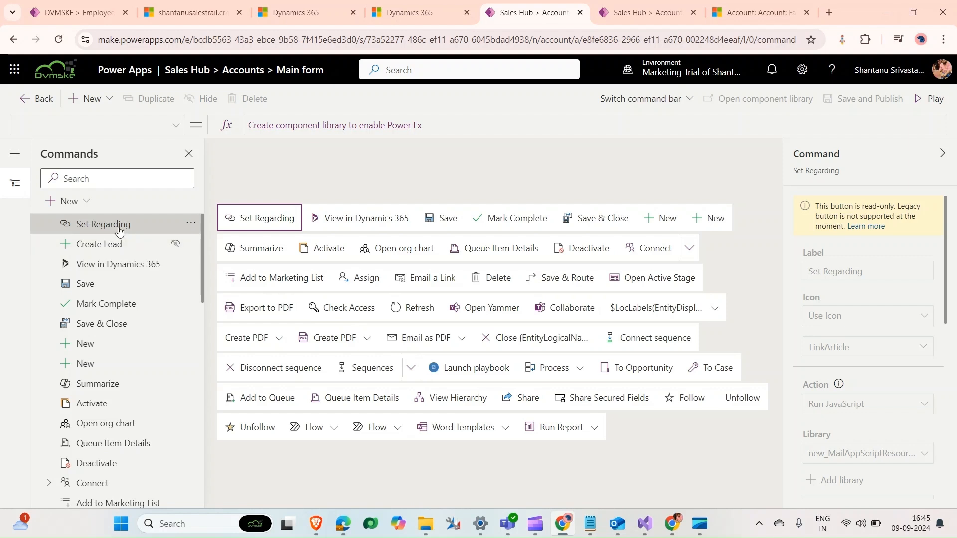
Add a new command labelled Create Lead with the Add icon to the command bar
{"action": "left_click", "coordinate": [69, 200]}
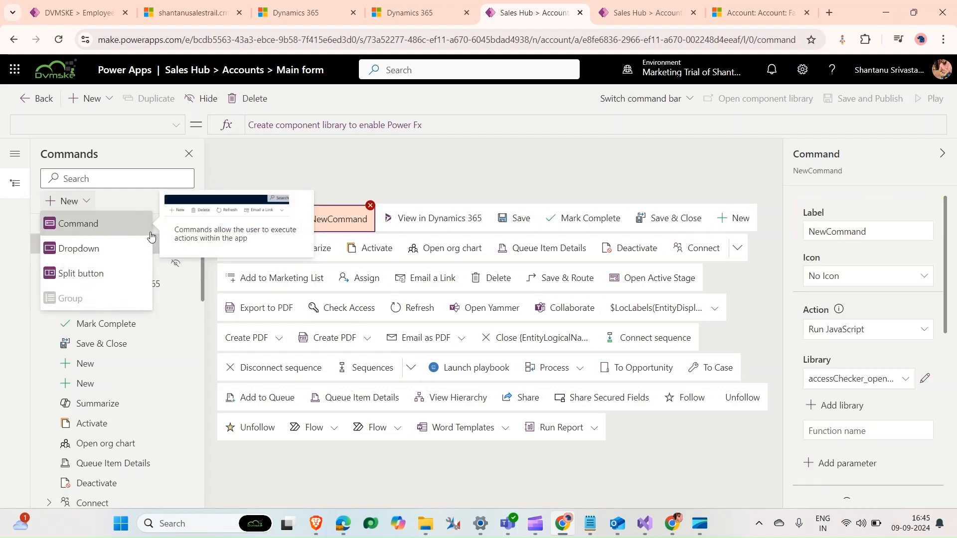
{"action": "left_click", "coordinate": [80, 222]}
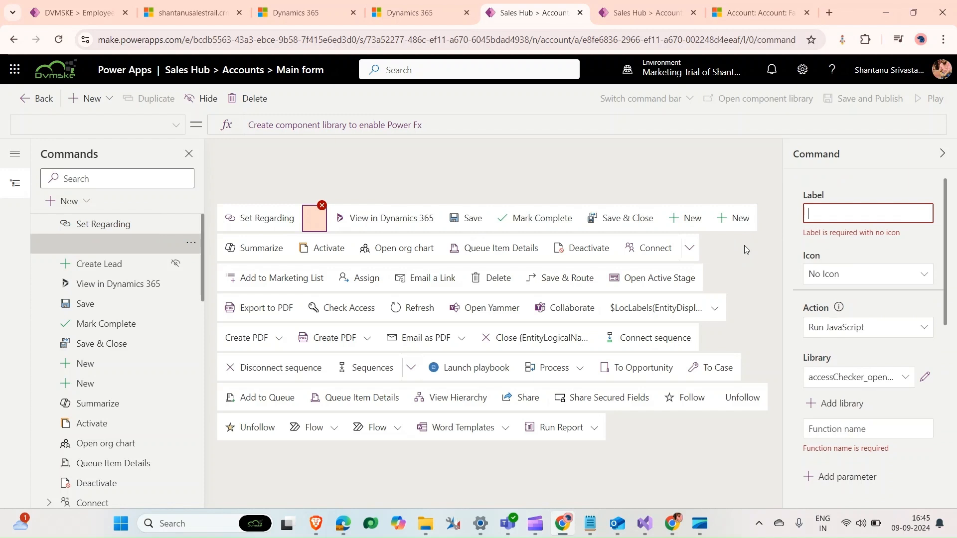
{"action": "type", "text": "Crr"}
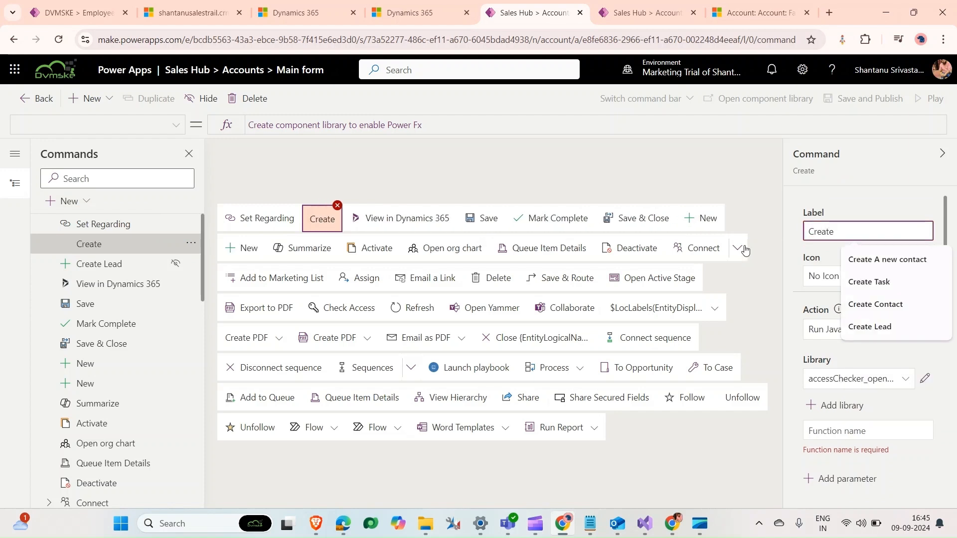
{"action": "left_click", "coordinate": [874, 327]}
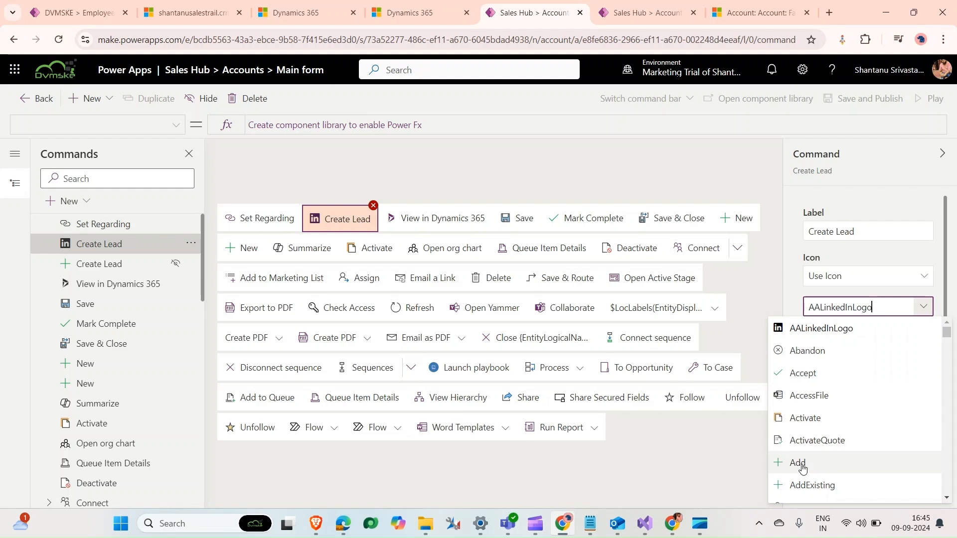
{"action": "left_click", "coordinate": [800, 463]}
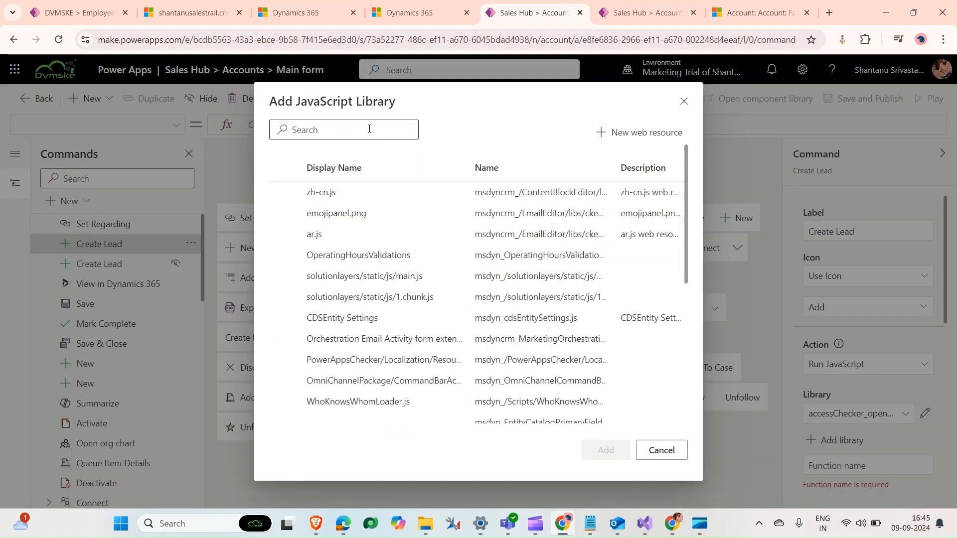
Search 'dv' and attach the Open Quick create lead library to the Create Lead command
{"action": "type", "text": "dvm"}
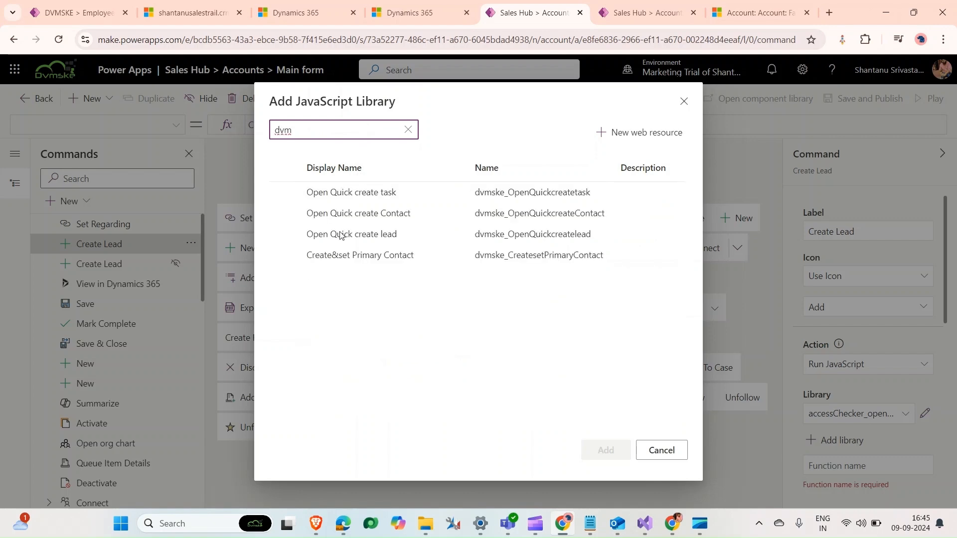
{"action": "left_click", "coordinate": [351, 233]}
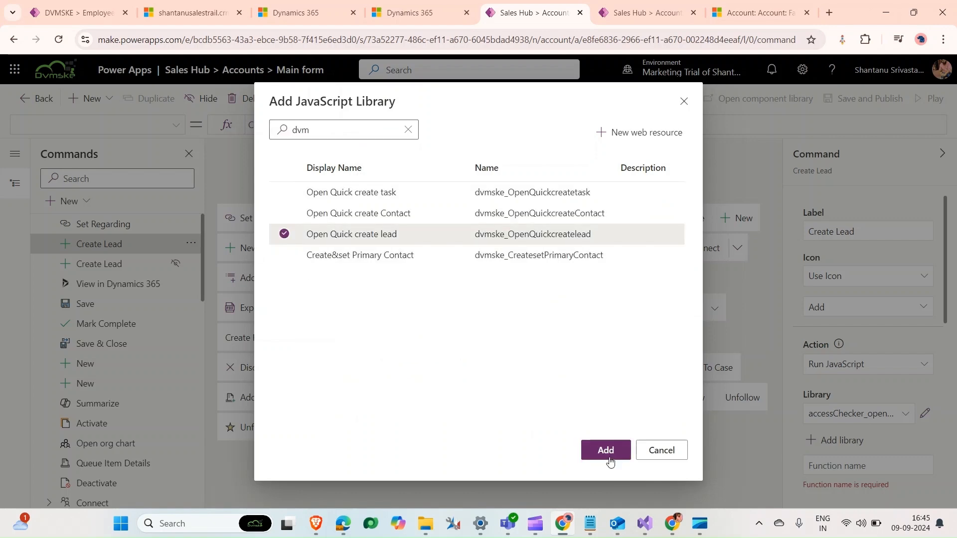
{"action": "left_click", "coordinate": [604, 449]}
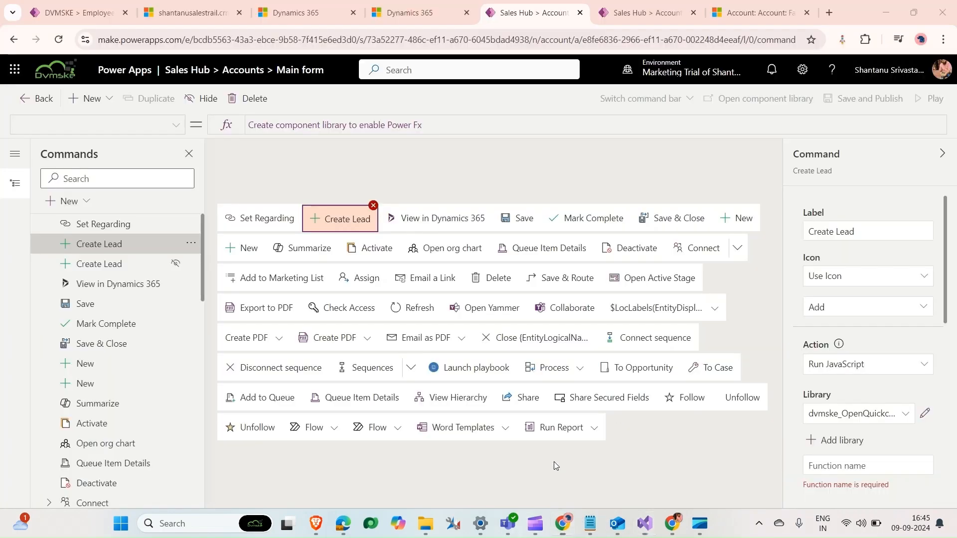
Set function name openQuickLeadCreateForm with a PrimaryControl parameter, then save and publish the command bar
{"action": "left_click", "coordinate": [866, 465]}
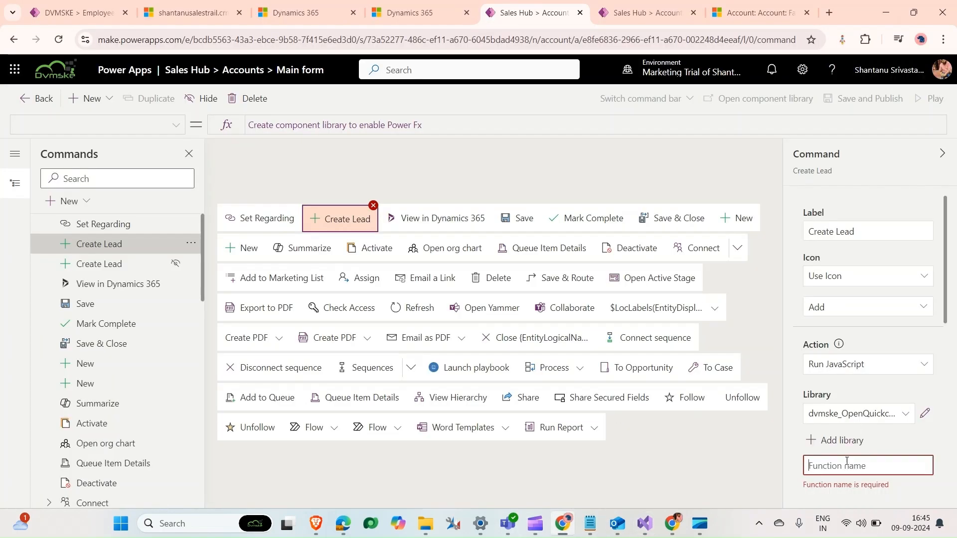
{"action": "type", "text": "openQuickLeadCreateForm"}
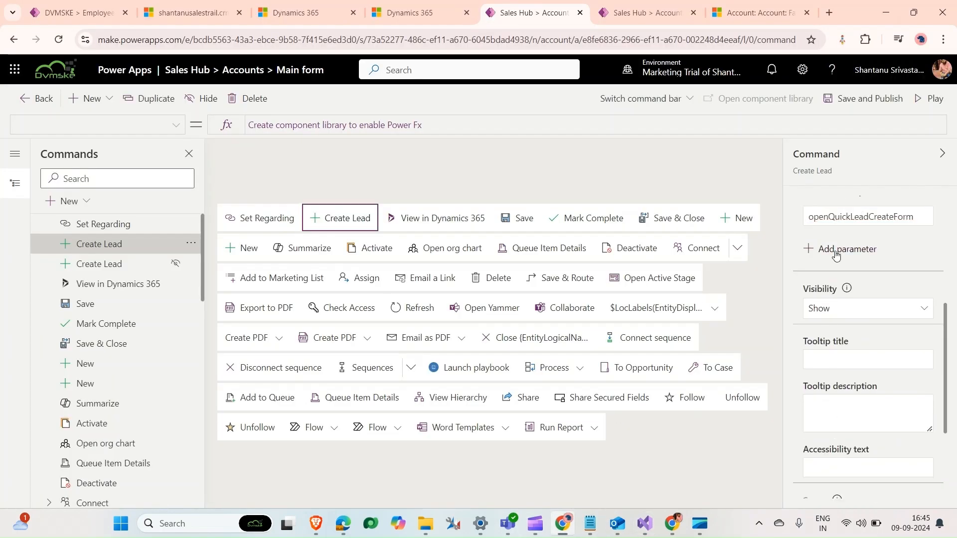
{"action": "left_click", "coordinate": [846, 250]}
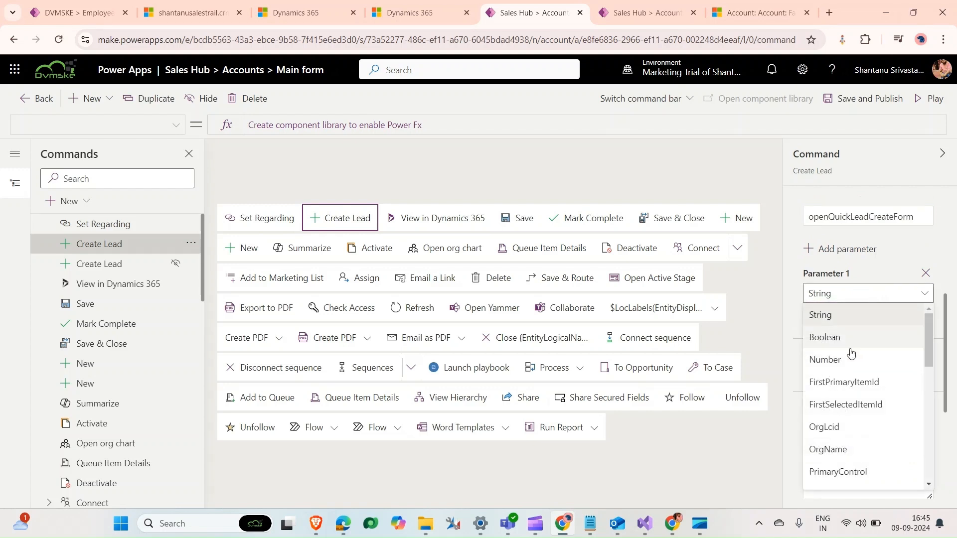
{"action": "left_click", "coordinate": [836, 472]}
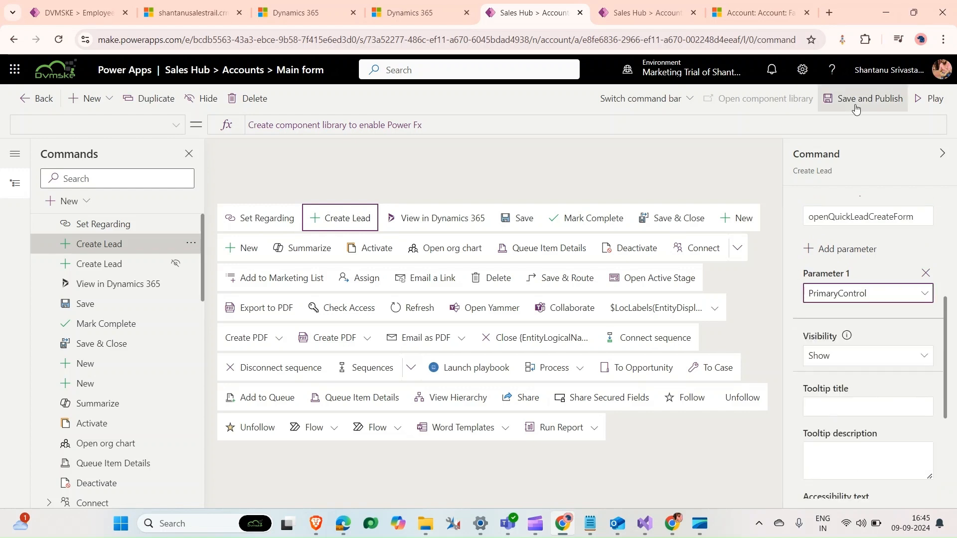
{"action": "left_click", "coordinate": [864, 99]}
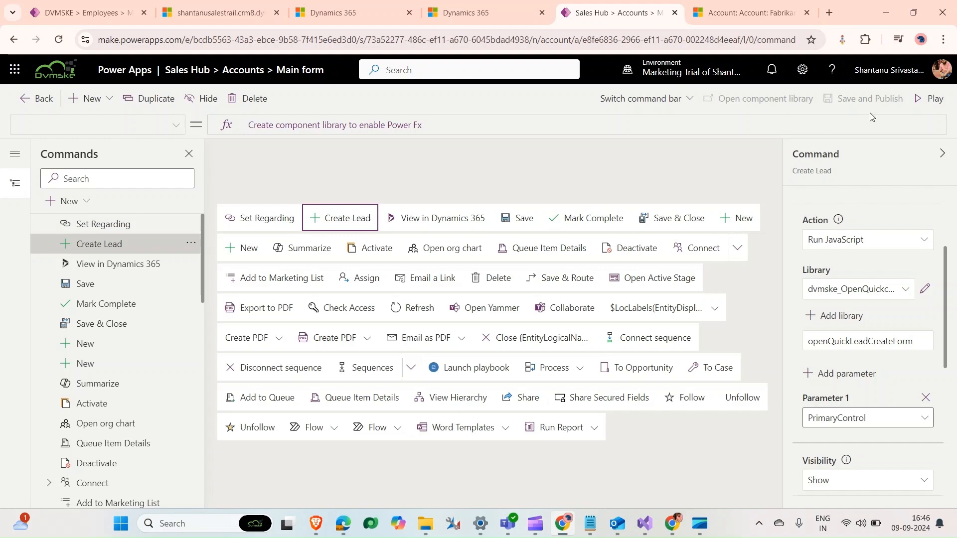
Return to Sales Hub, go to Accounts and reopen Fabrikam, Inc. from My Active Accounts
{"action": "left_click", "coordinate": [754, 12]}
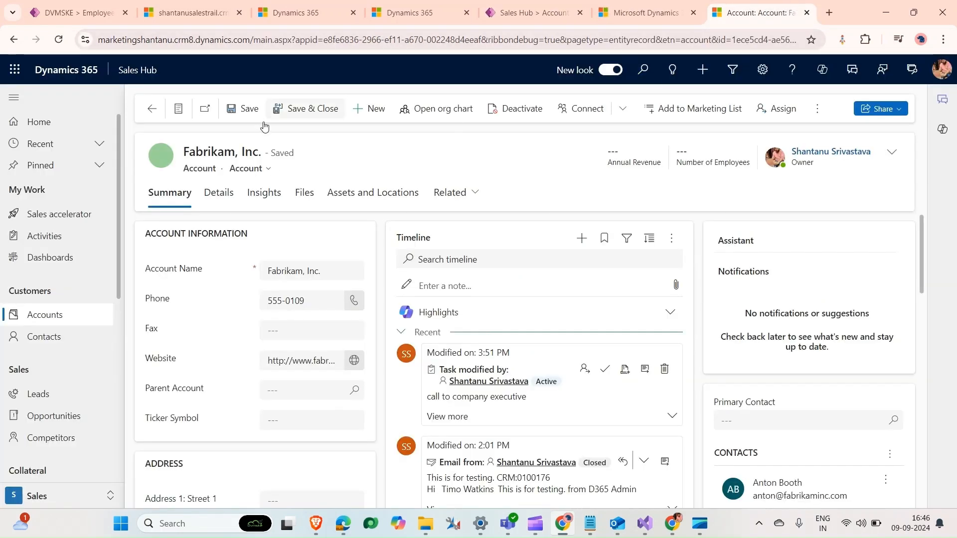
{"action": "left_click", "coordinate": [57, 213]}
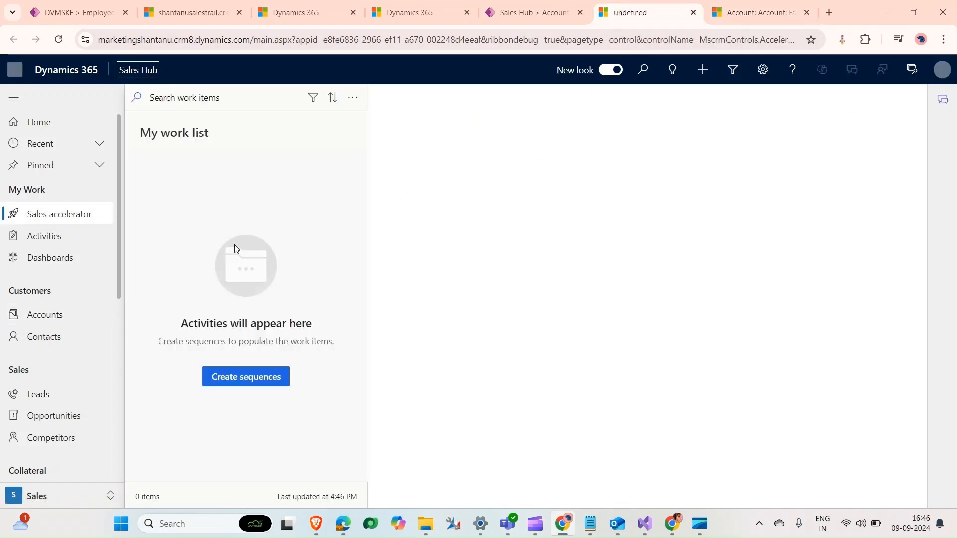
{"action": "left_click", "coordinate": [45, 315]}
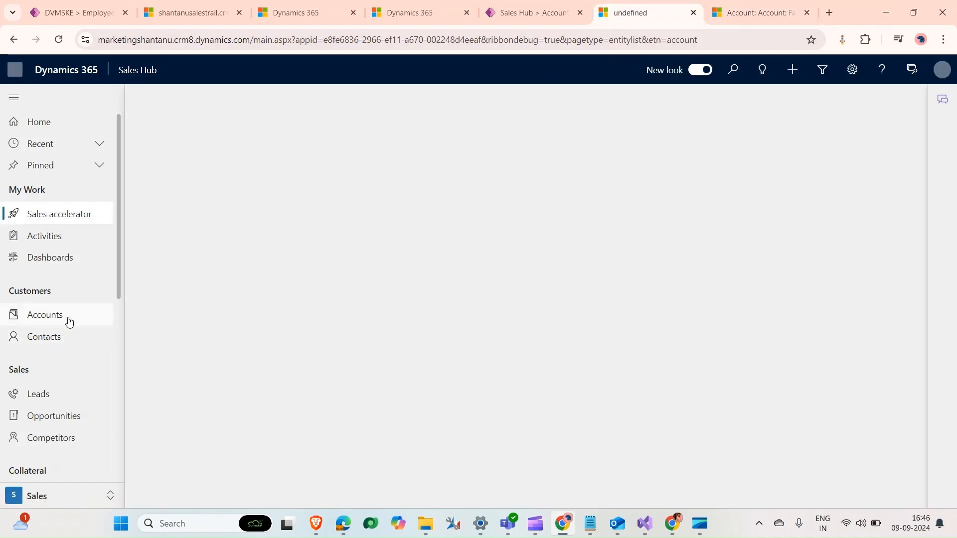
{"action": "left_click", "coordinate": [45, 315]}
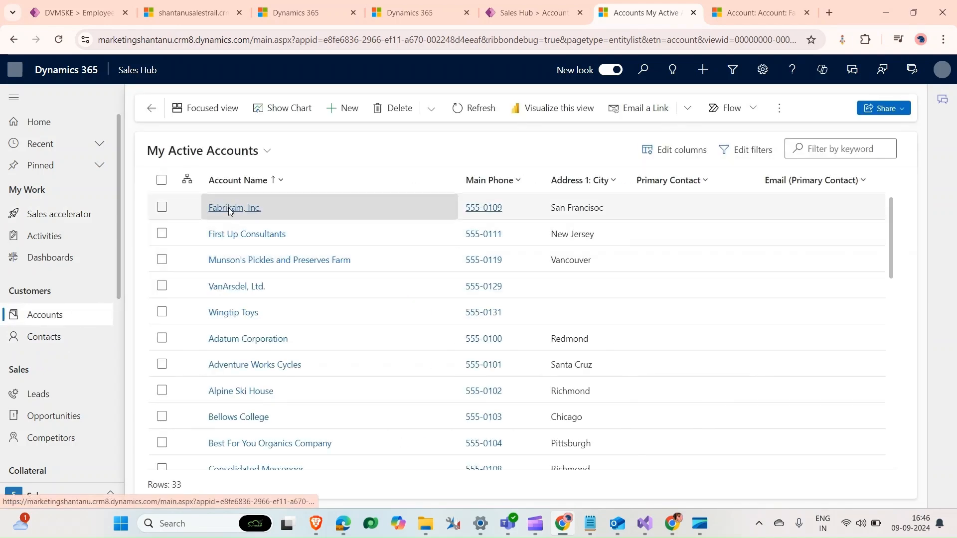
{"action": "left_click", "coordinate": [234, 208]}
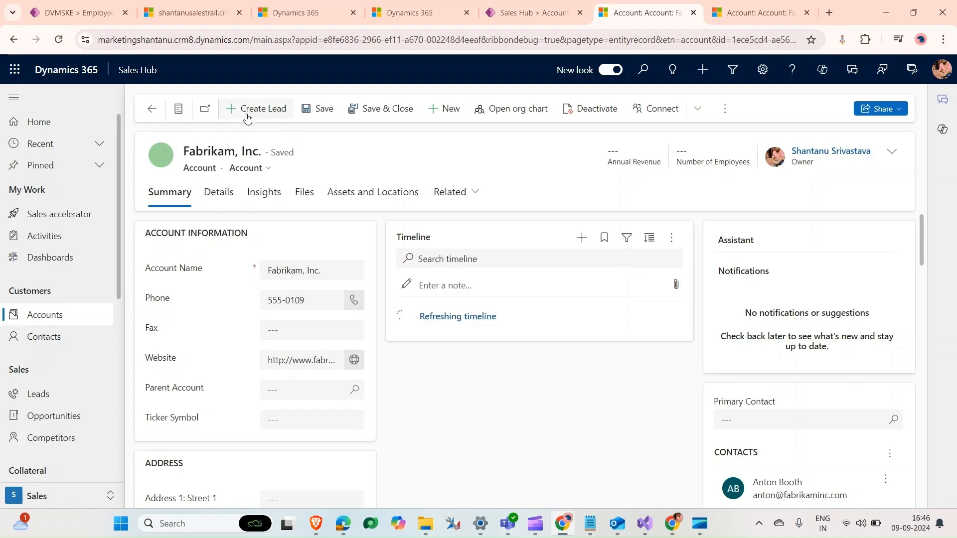
{"action": "mouse_move", "coordinate": [256, 115]}
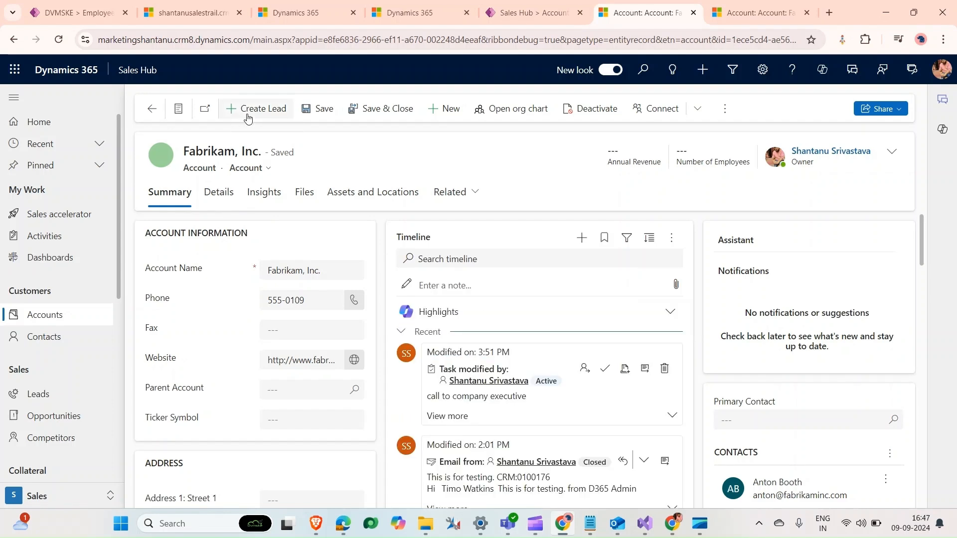
Run Create Lead so a Quick Create: Lead form appears with Company Name Fabrikam, Inc
{"action": "left_click", "coordinate": [257, 109]}
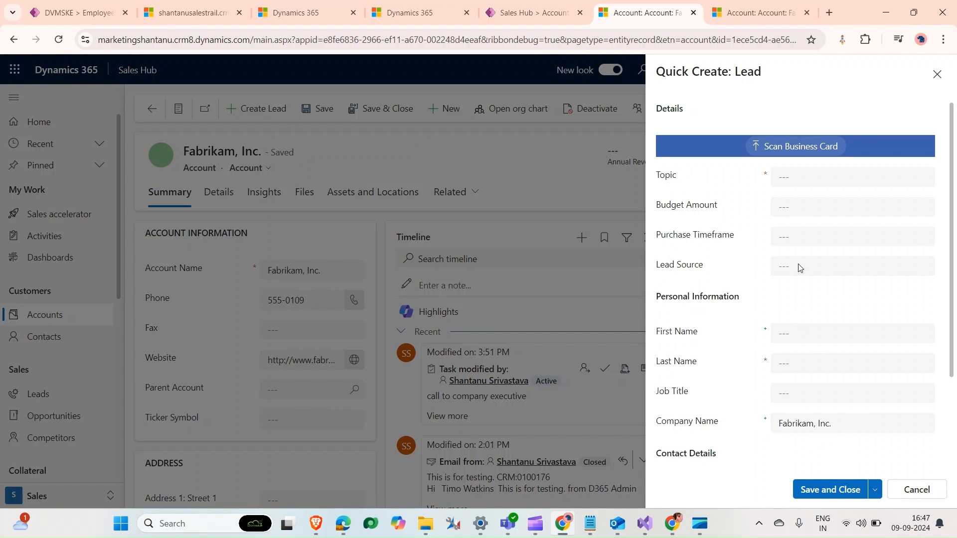
Fill the lead with topic '1000 meter fabric', first name Test1 and last name Test1
{"action": "left_click", "coordinate": [849, 177]}
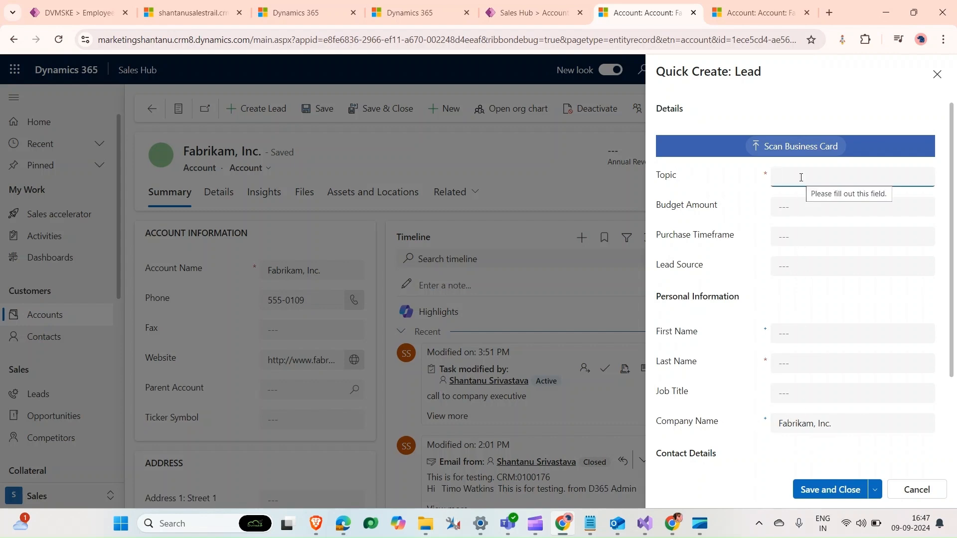
{"action": "type", "text": "1"}
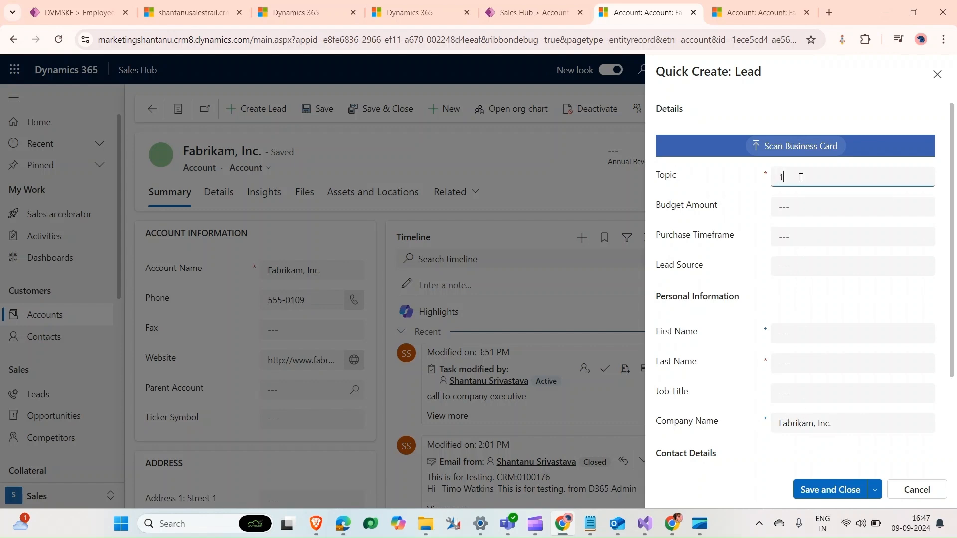
{"action": "type", "text": "000 meter"}
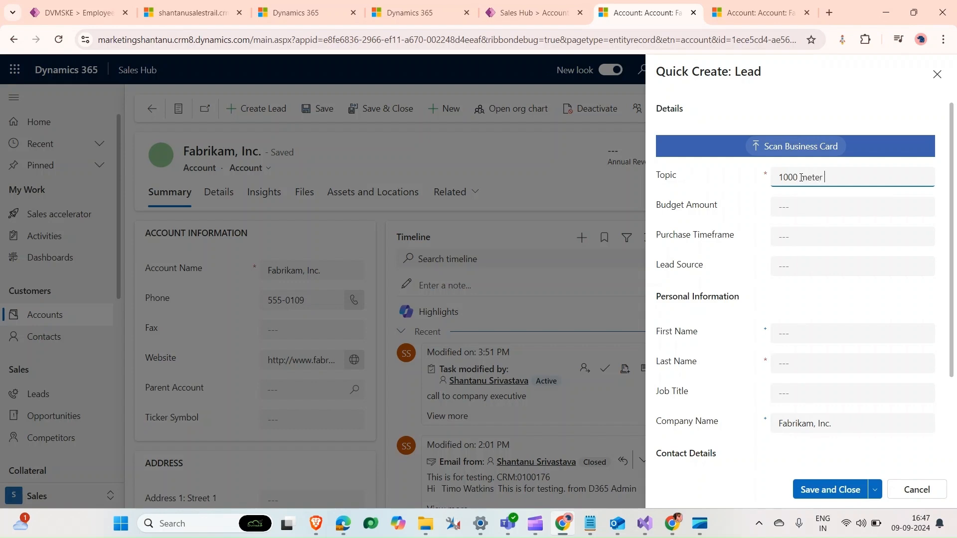
{"action": "type", "text": "fabric"}
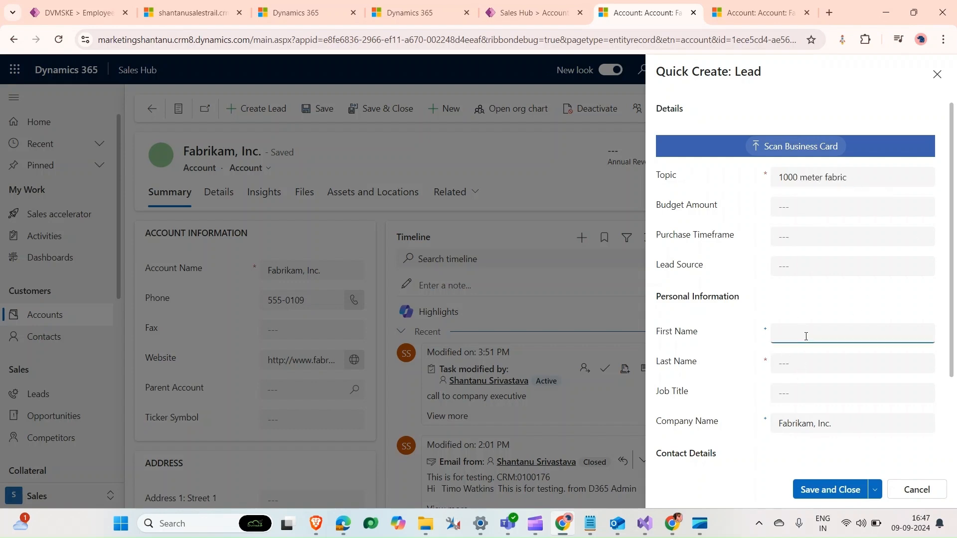
{"action": "type", "text": "Test1"}
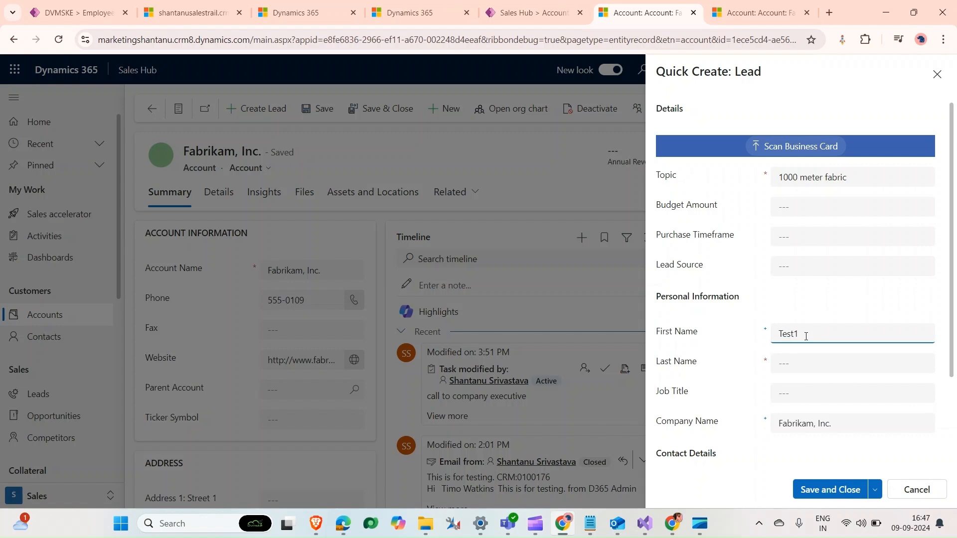
{"action": "left_click", "coordinate": [849, 363]}
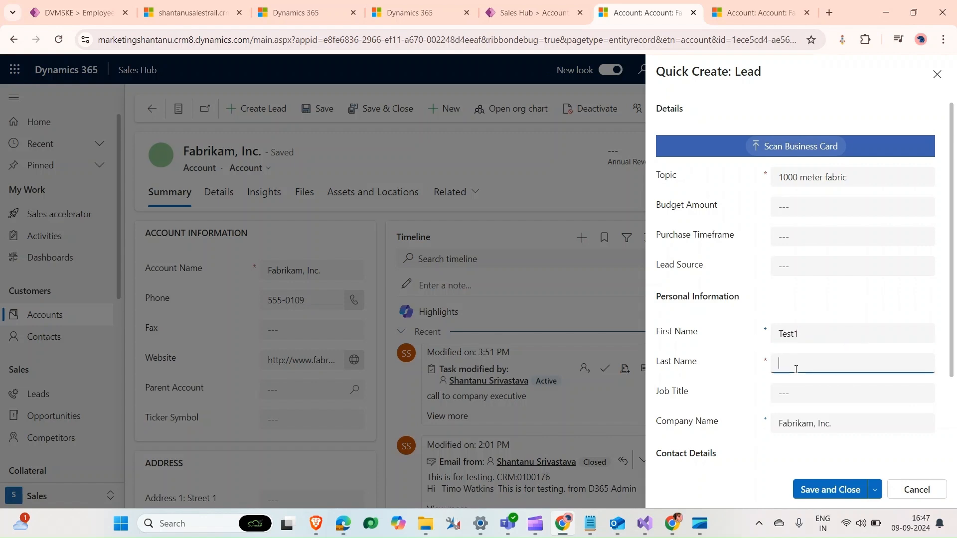
{"action": "type", "text": "Test1"}
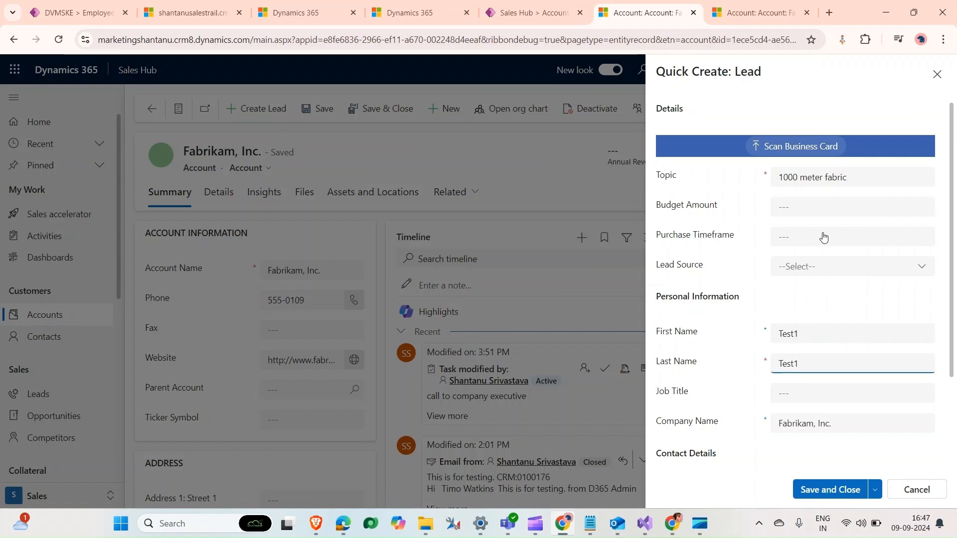
Save and close the new lead
{"action": "left_click", "coordinate": [829, 489]}
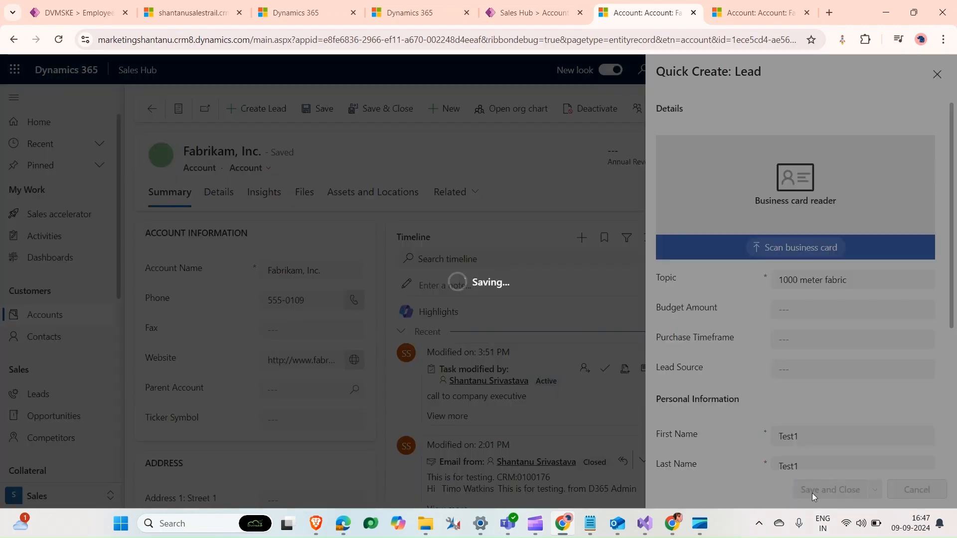
{"action": "left_click", "coordinate": [831, 489]}
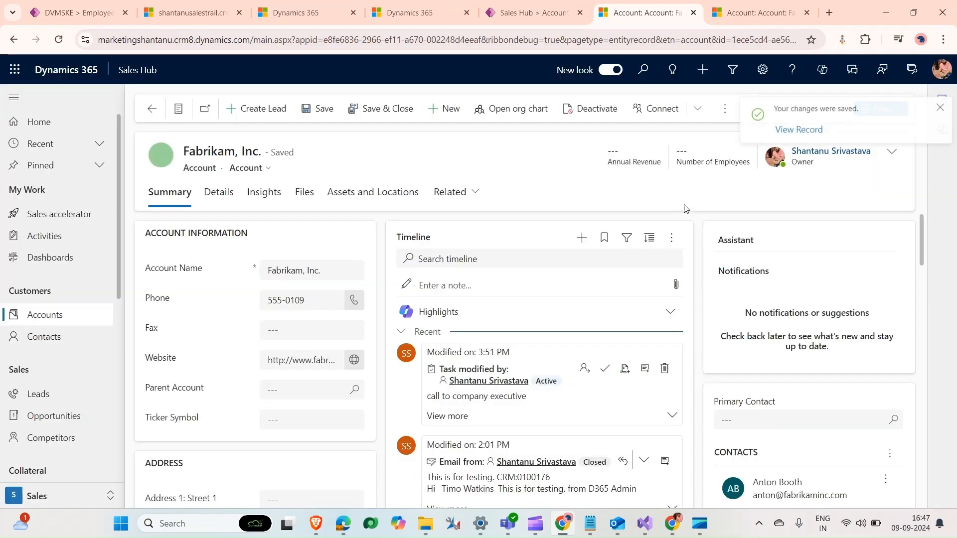